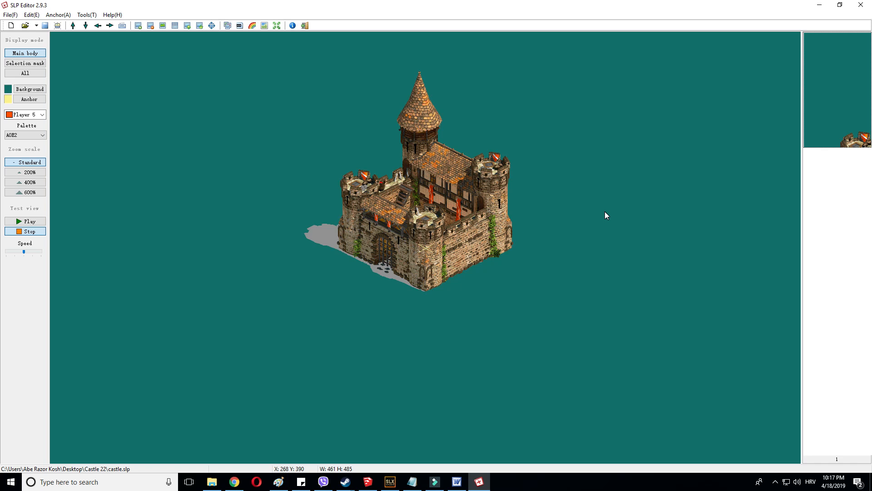
mouse_move(525, 187)
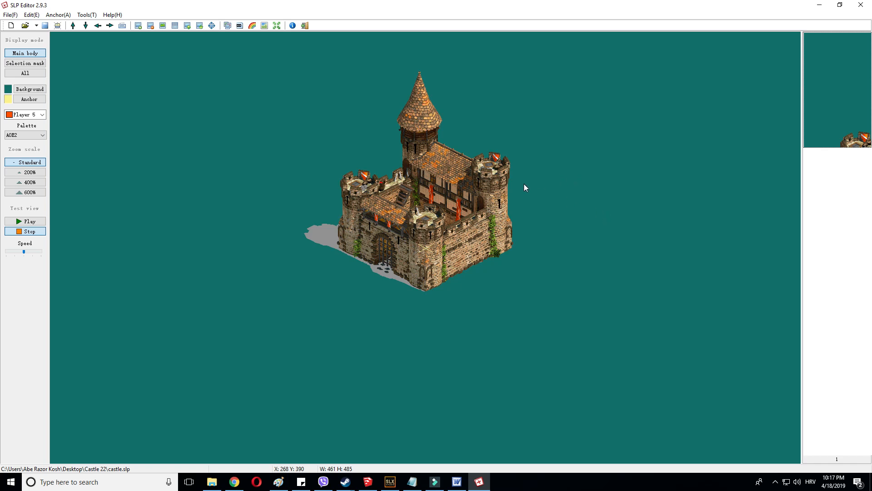
mouse_move(529, 265)
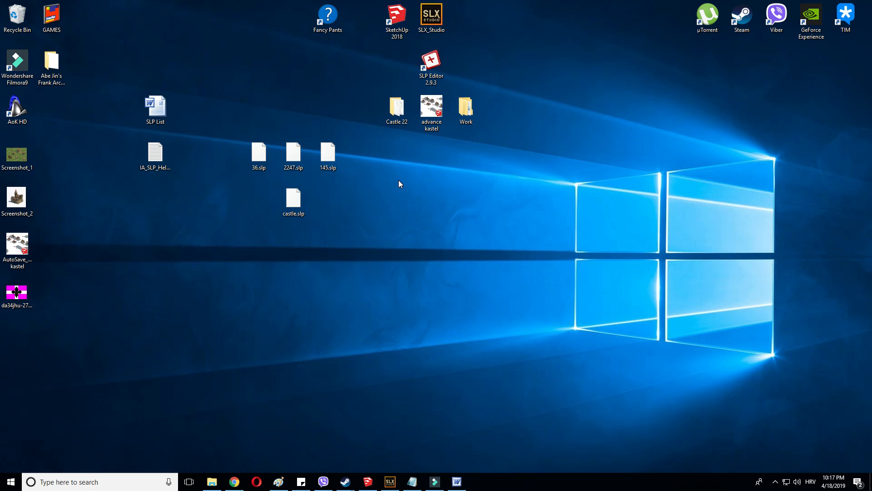
double_click(156, 153)
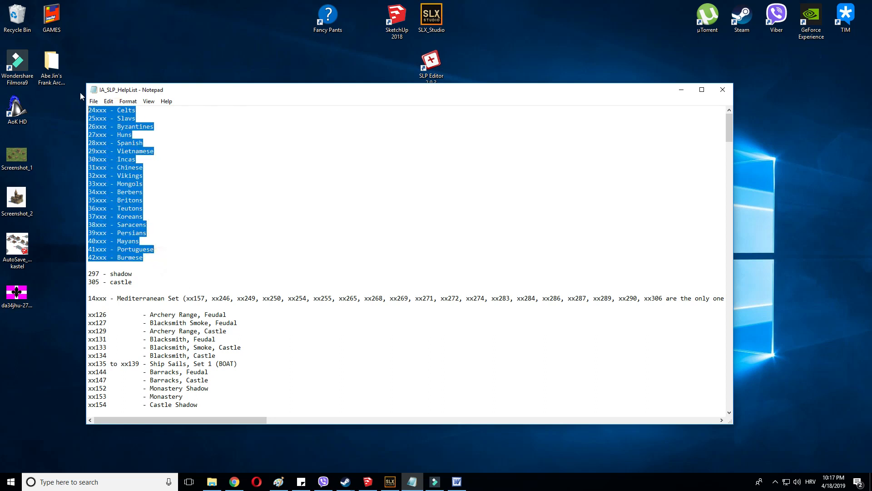
mouse_move(72, 110)
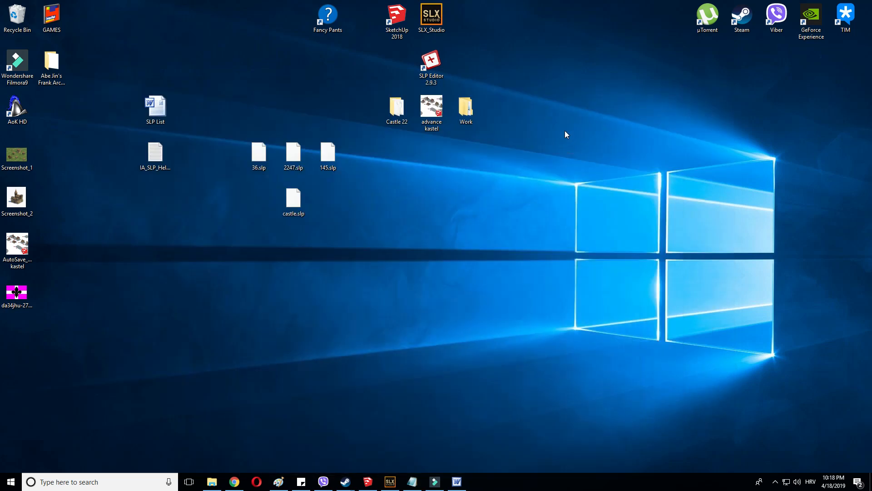
mouse_move(577, 153)
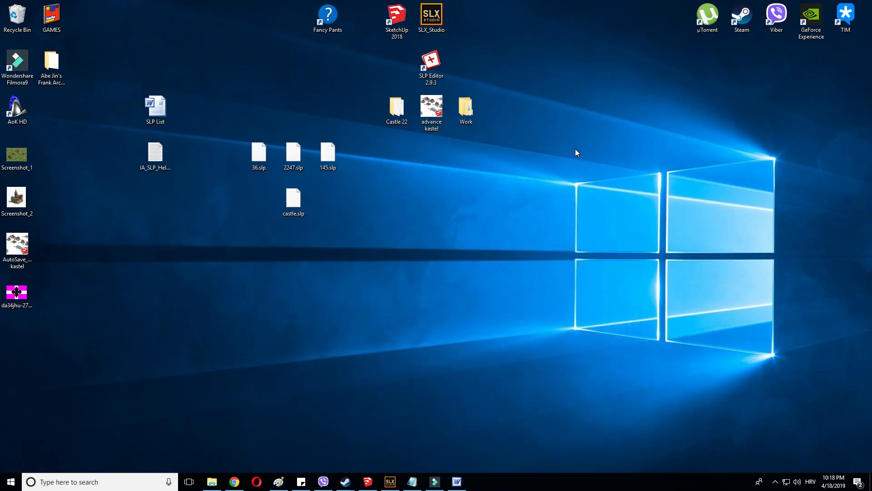
mouse_move(573, 149)
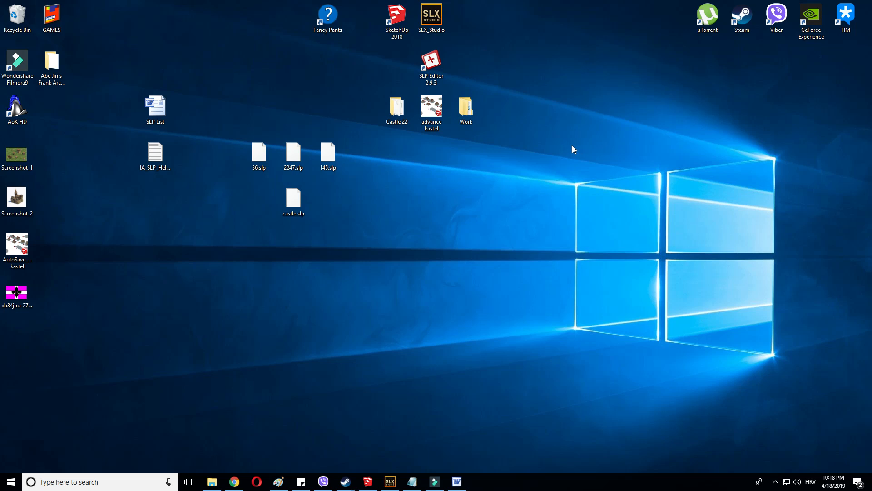
mouse_move(259, 382)
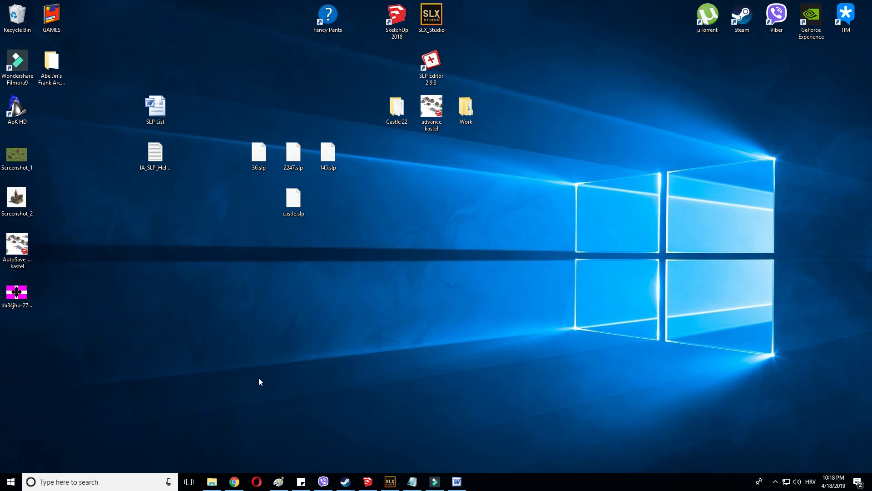
mouse_move(234, 481)
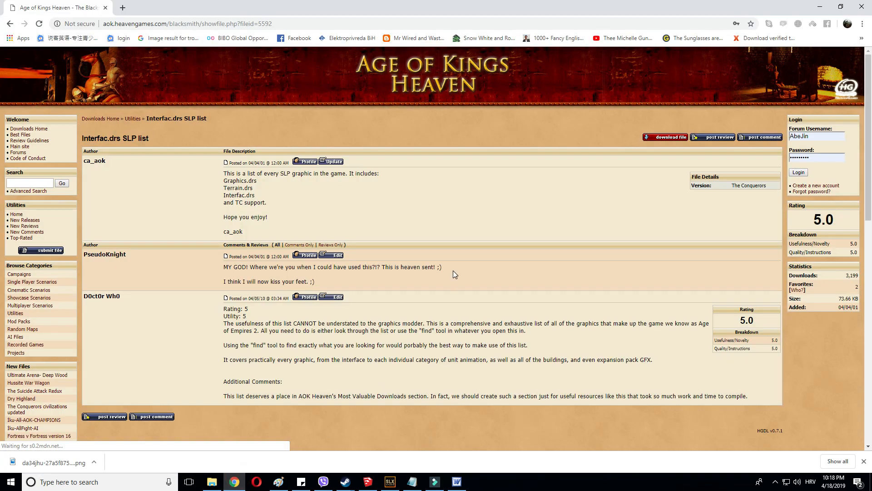
- View the Interfac.drs SLP list page on aok.heavengames.com
click(301, 198)
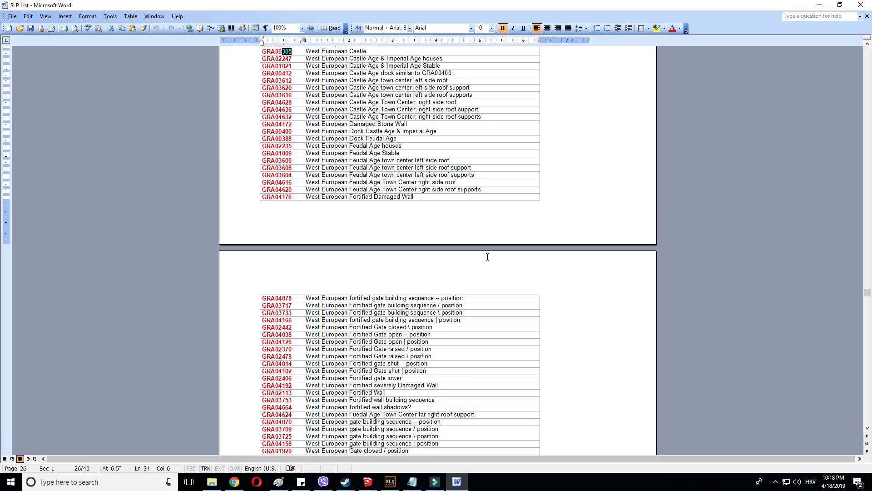
- Scroll through the Word SLP List, check the GRA03983 entry, and minimize Word
scroll(down, 3)
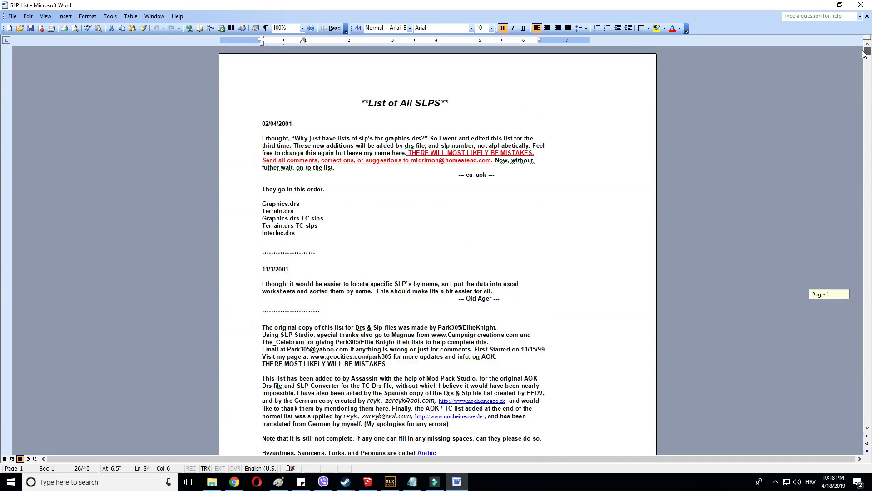
scroll(down, 3)
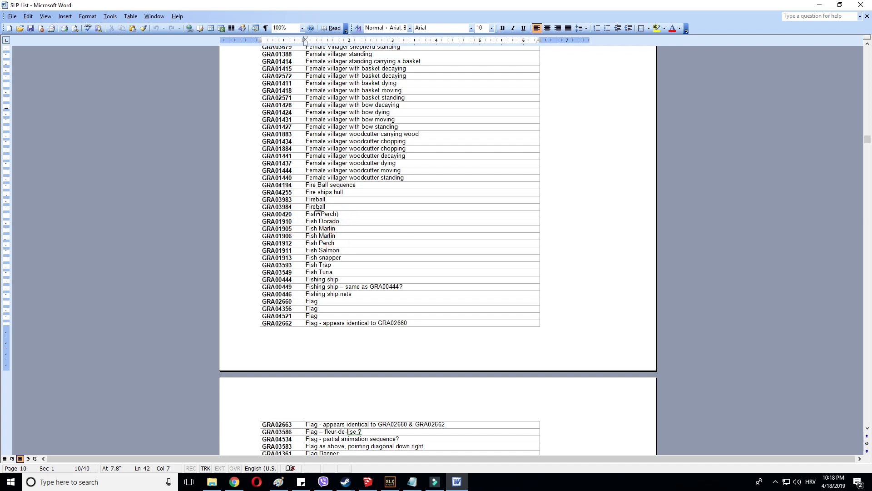
scroll(down, 3)
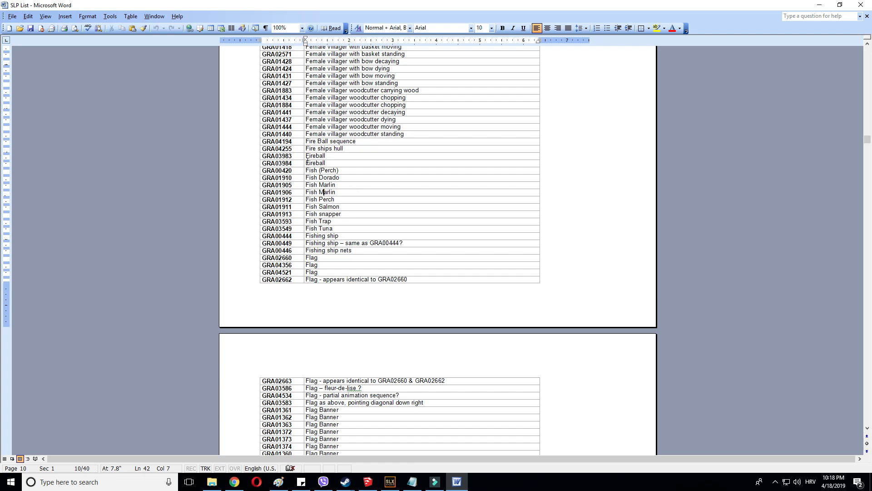
click(289, 156)
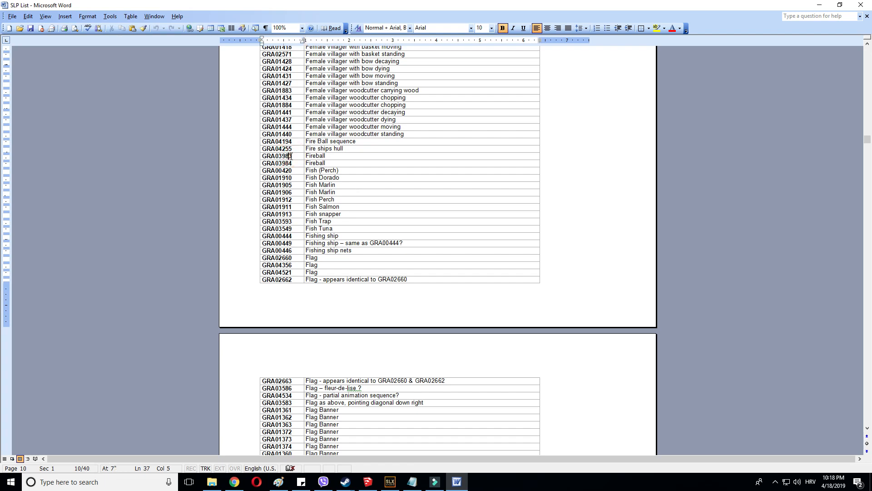
scroll(down, 3)
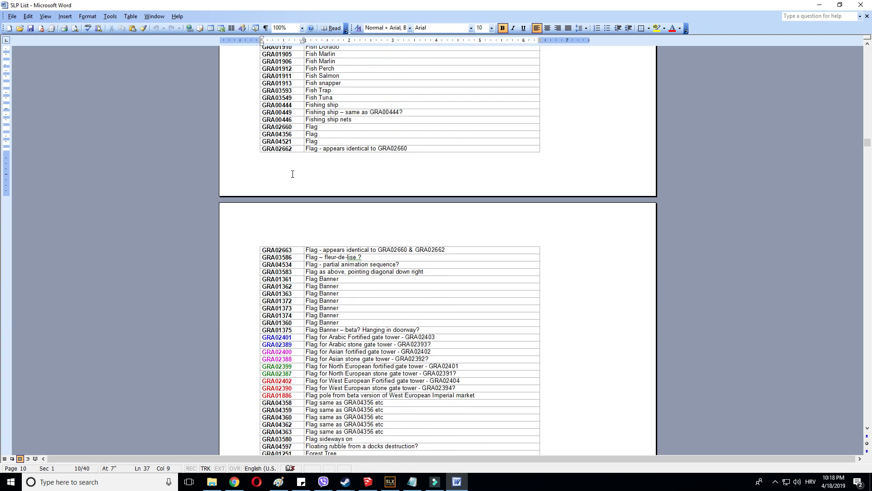
mouse_move(300, 196)
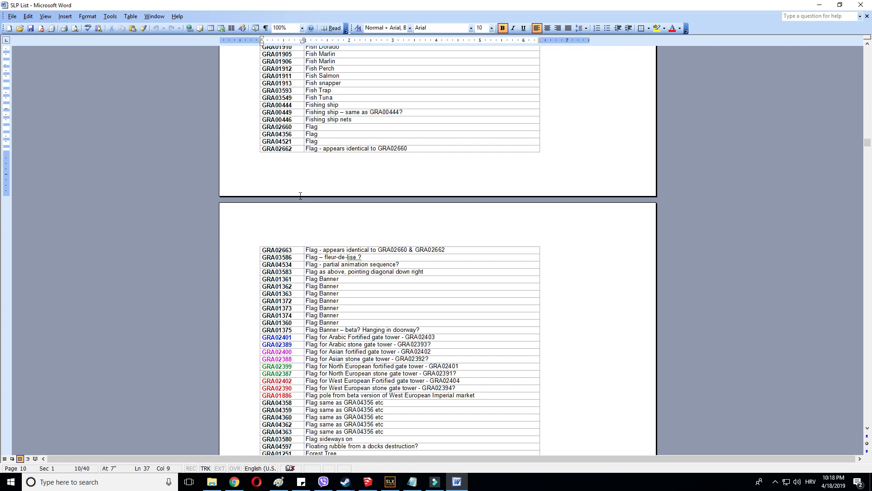
click(866, 52)
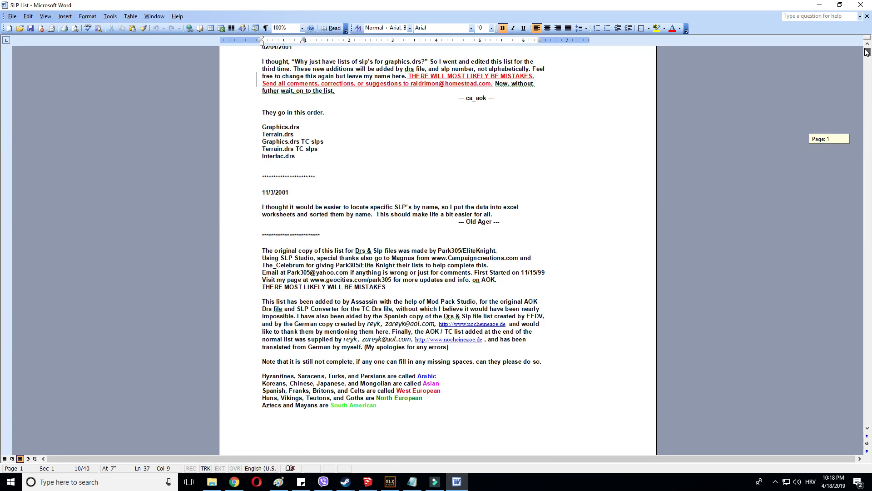
scroll(down, 3)
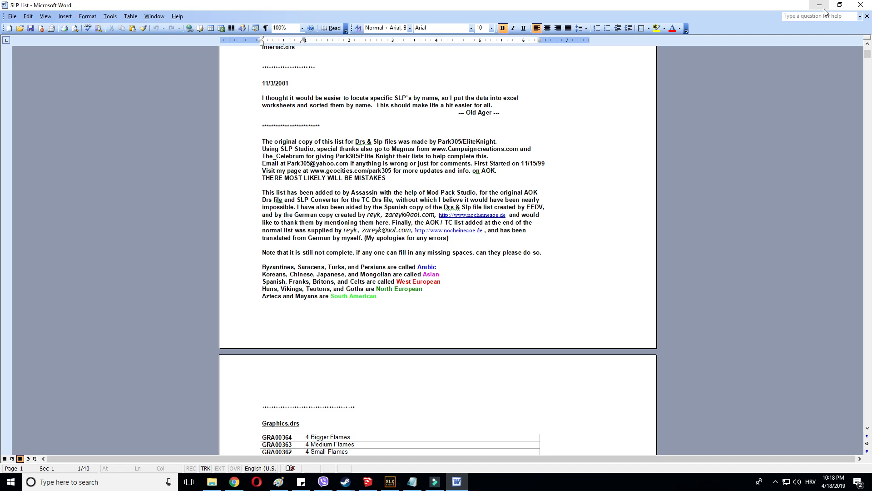
scroll(down, 3)
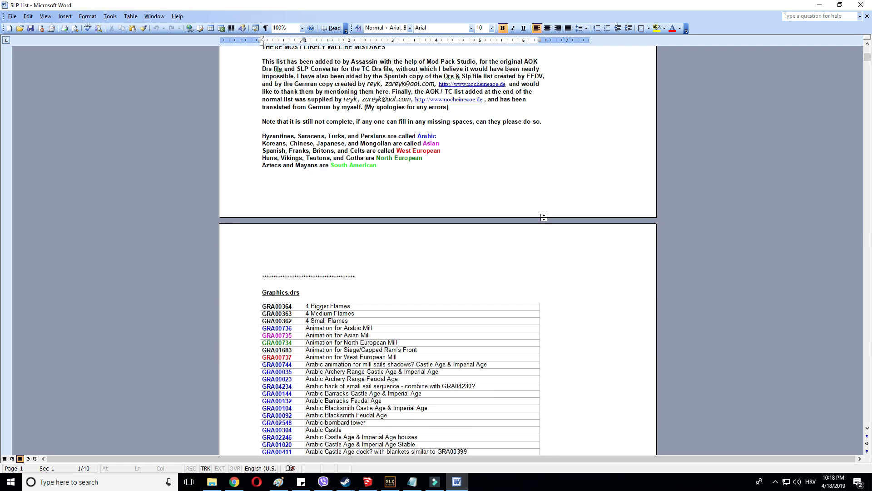
scroll(down, 3)
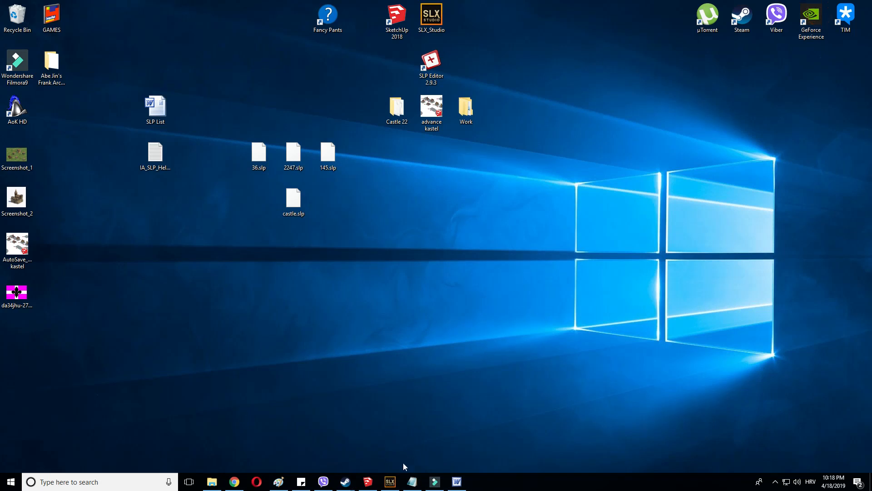
- Rename castle.slp to 305.slp and paste a duplicate, 305 - Copy.slp, beside it
double_click(154, 153)
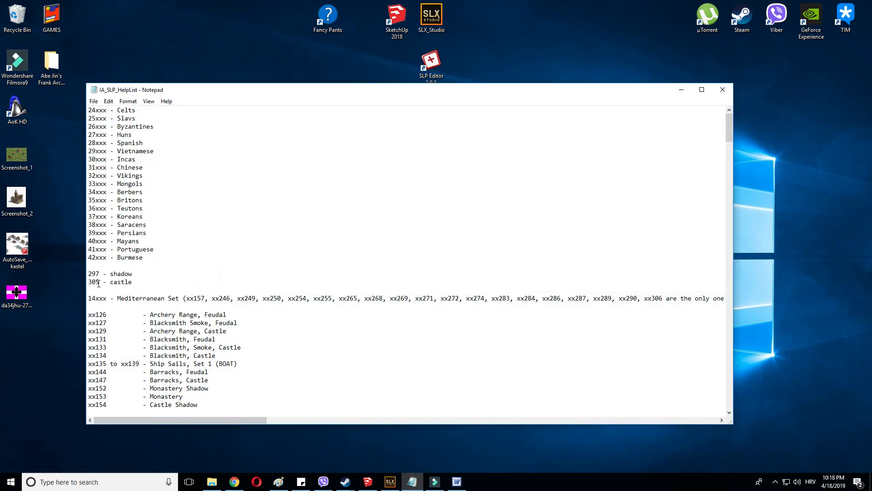
double_click(93, 282)
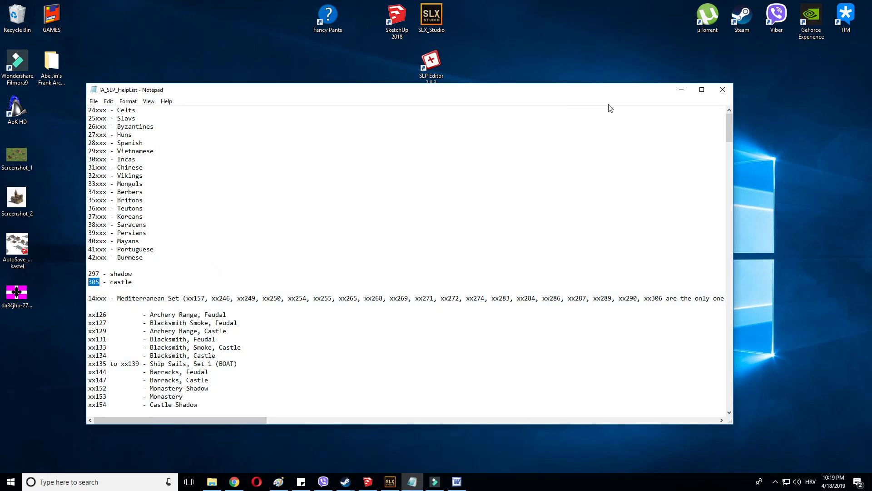
right_click(293, 202)
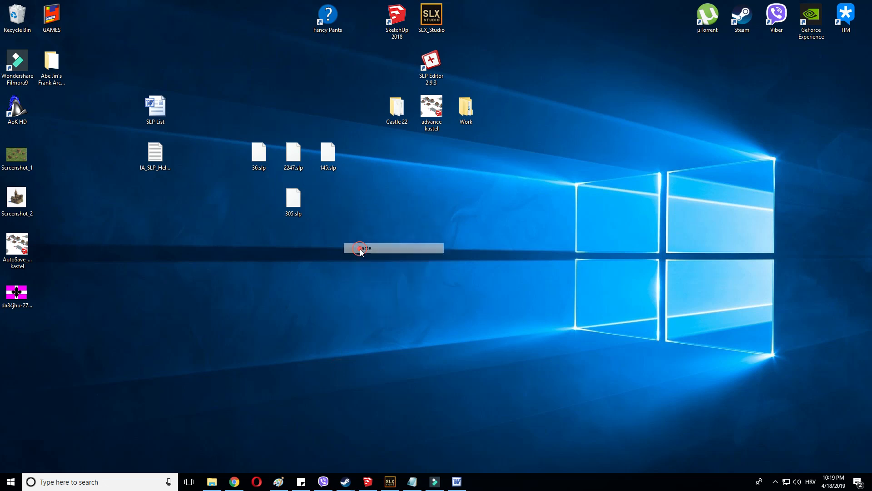
click(365, 248)
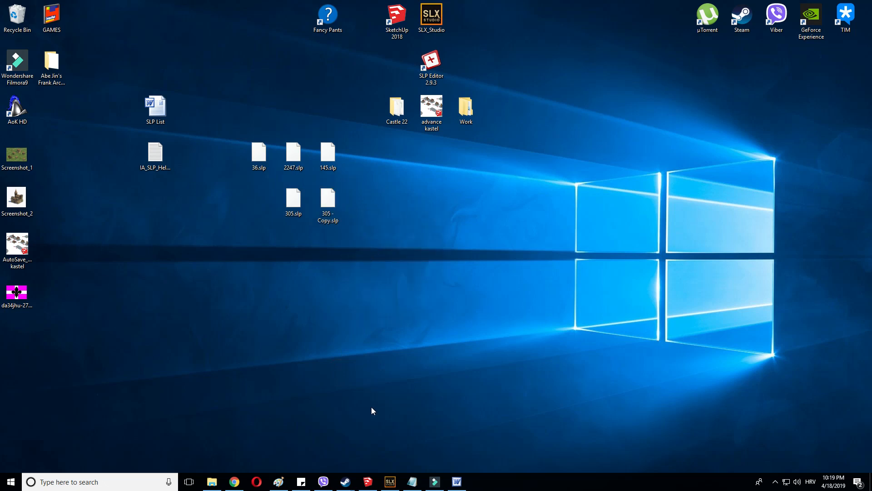
mouse_move(452, 457)
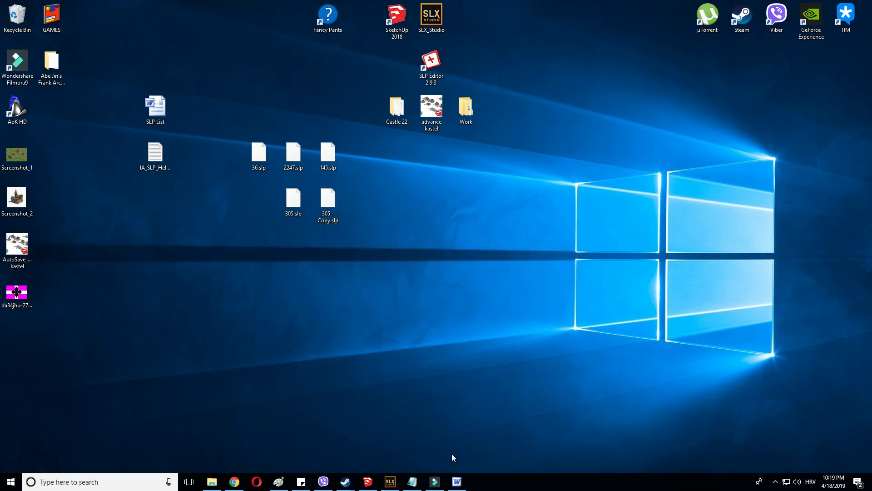
double_click(431, 64)
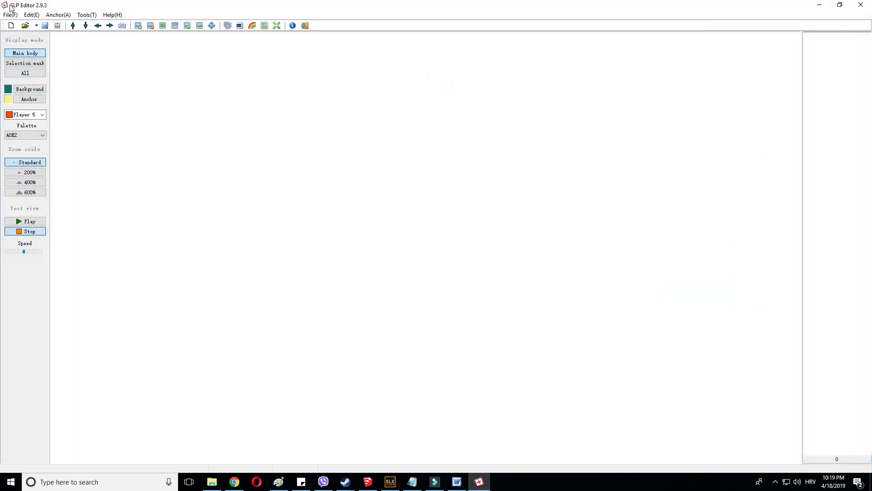
click(24, 25)
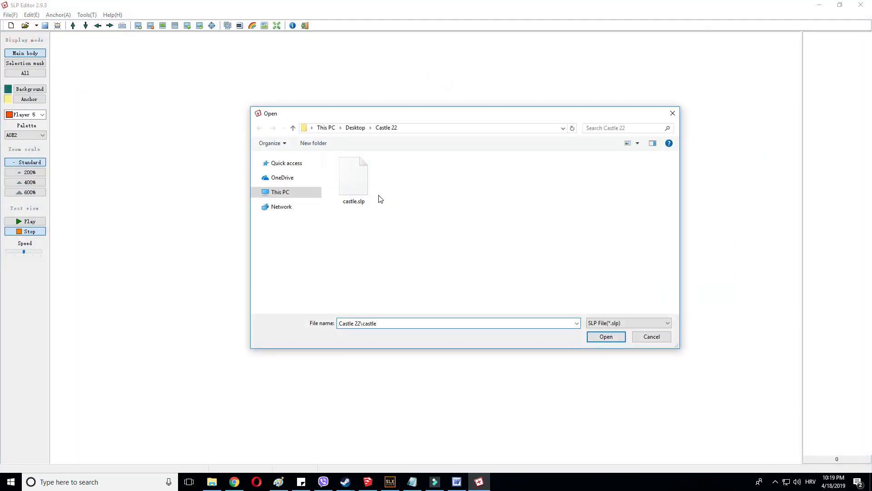
click(605, 336)
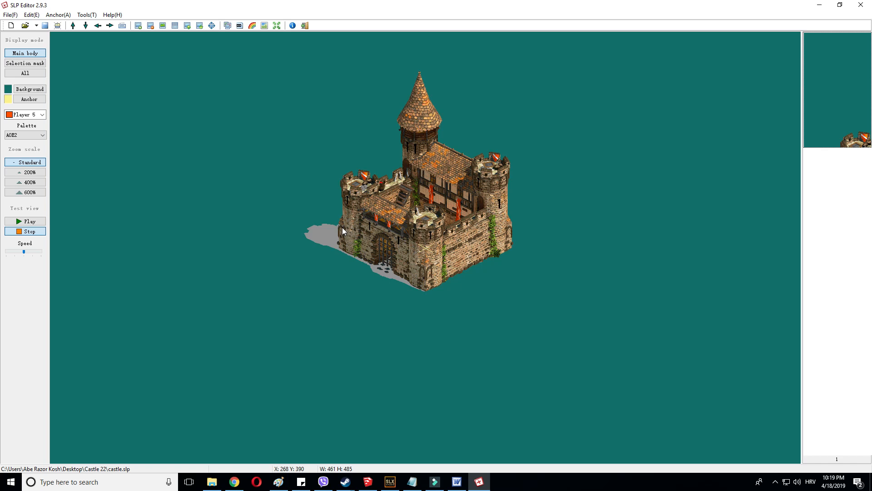
mouse_move(339, 228)
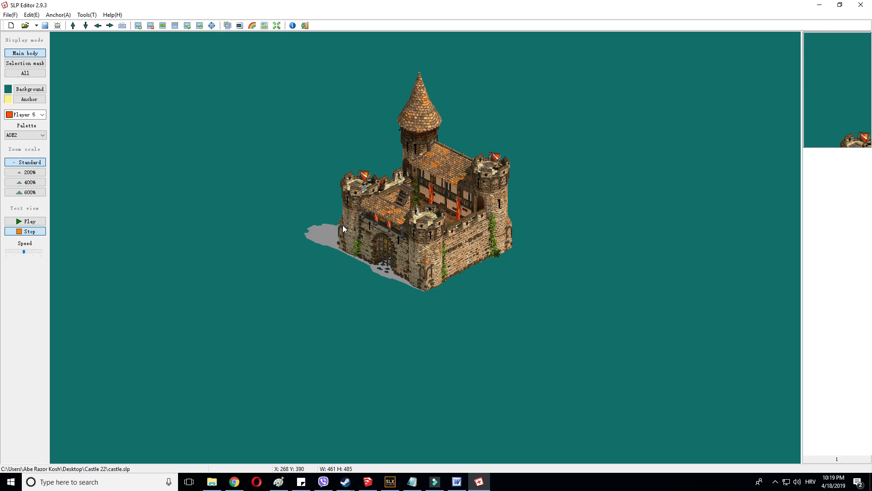
mouse_move(324, 240)
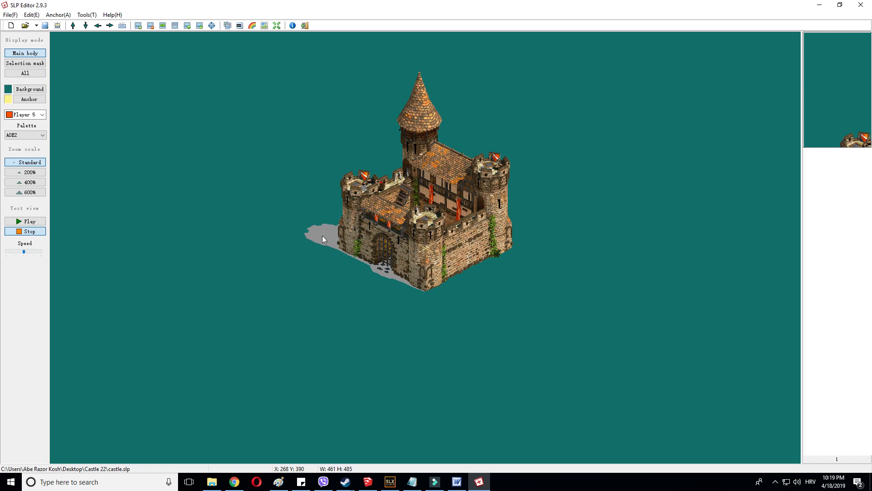
mouse_move(397, 276)
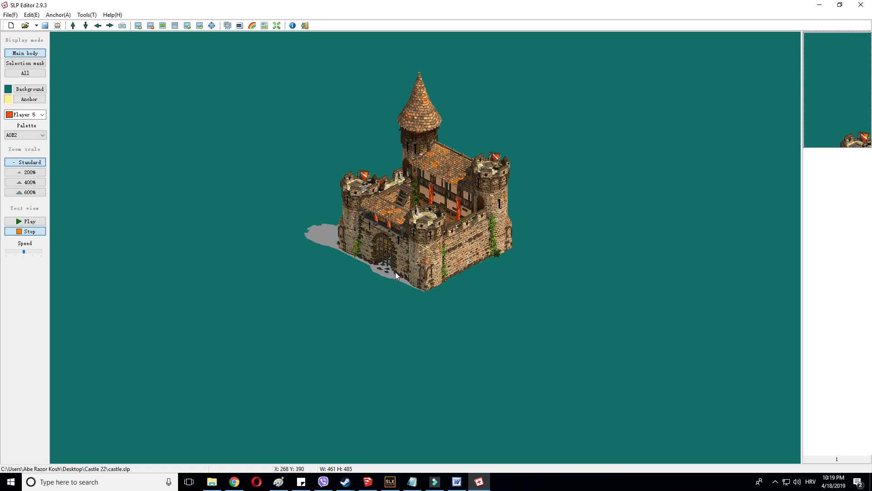
mouse_move(395, 284)
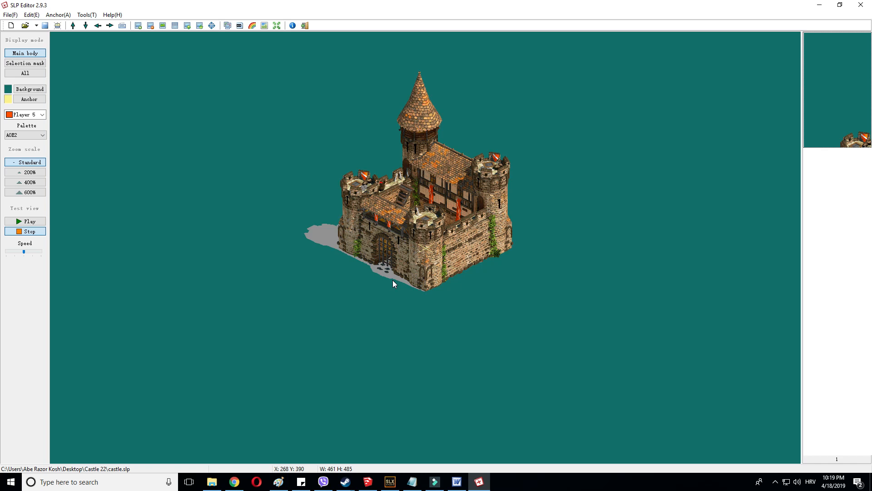
mouse_move(511, 199)
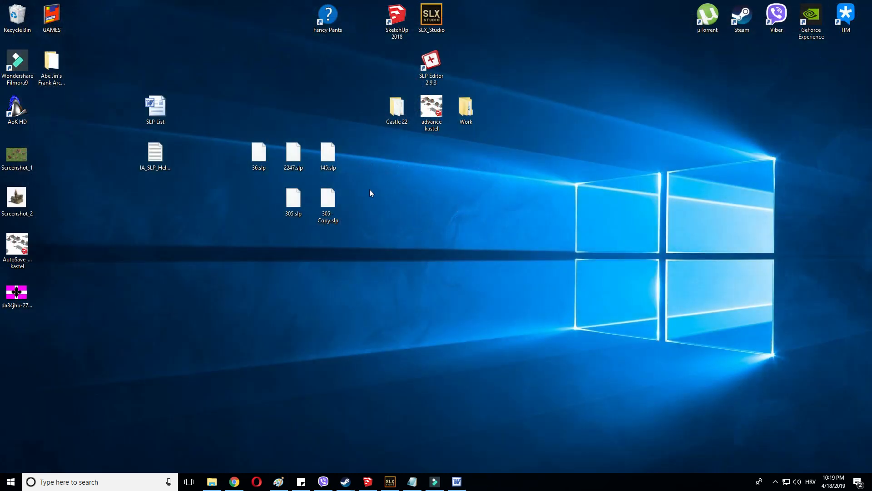
mouse_move(409, 446)
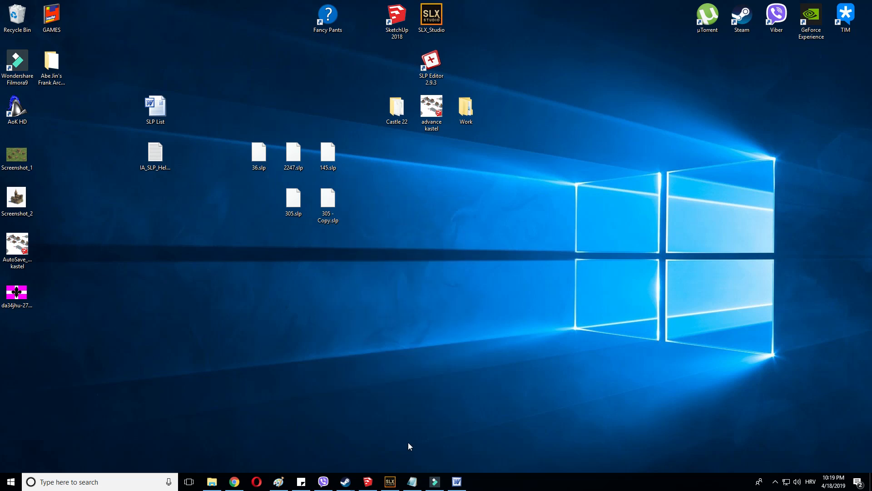
mouse_move(412, 482)
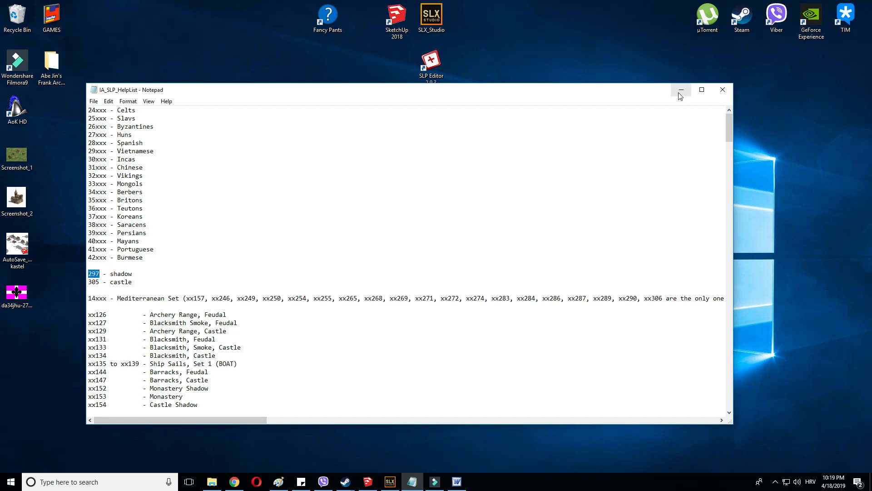
- Start renaming the '305 - Copy.slp' file on the desktop
right_click(327, 201)
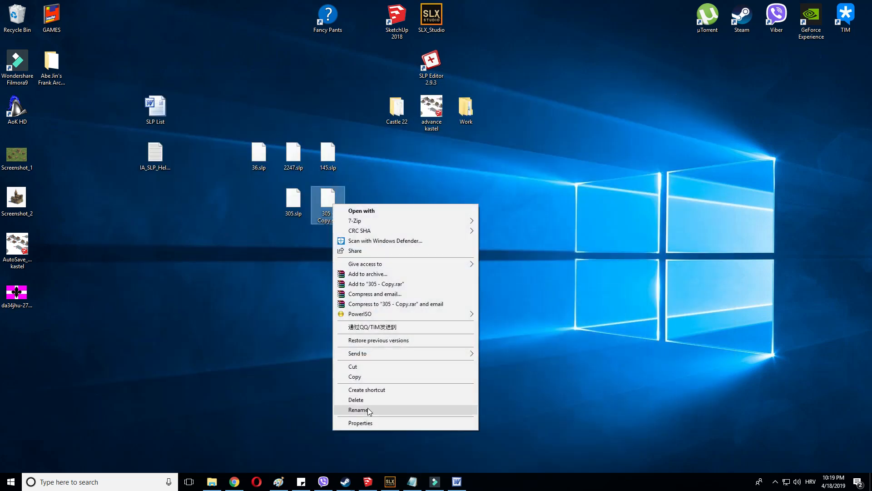
click(359, 410)
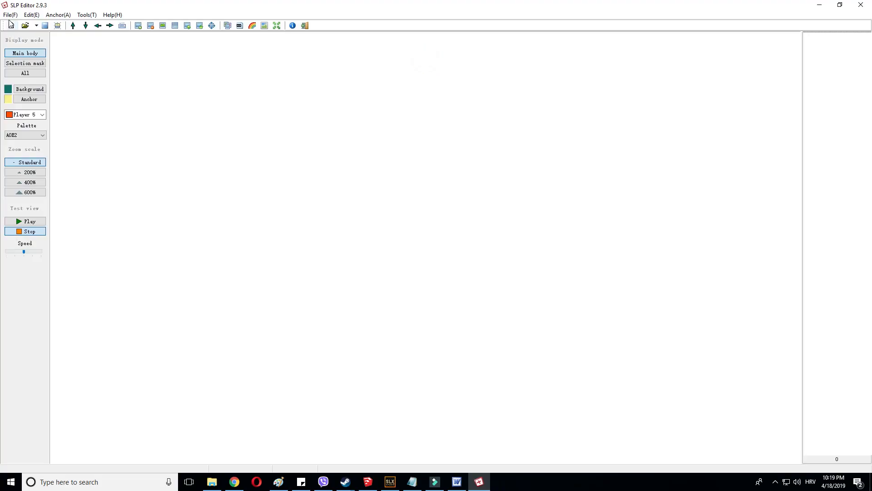
- Load 297.slp from This PC > Desktop, showing the castle sprite with shadow
click(24, 25)
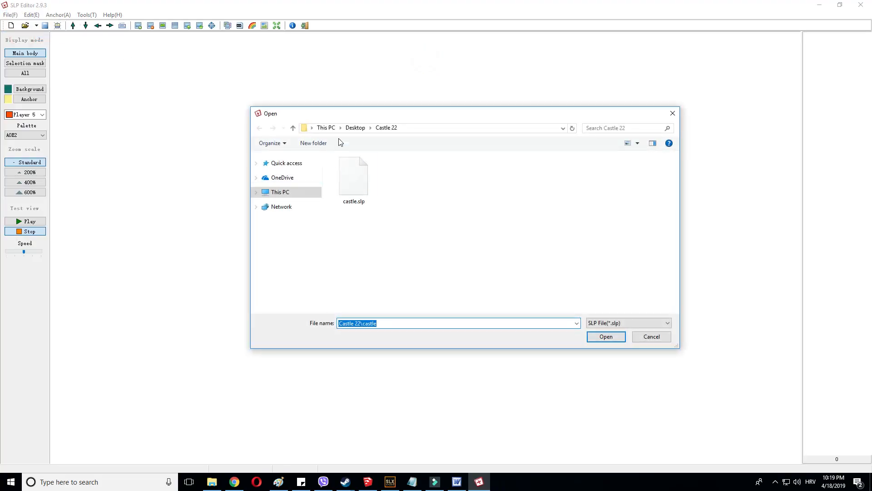
click(281, 192)
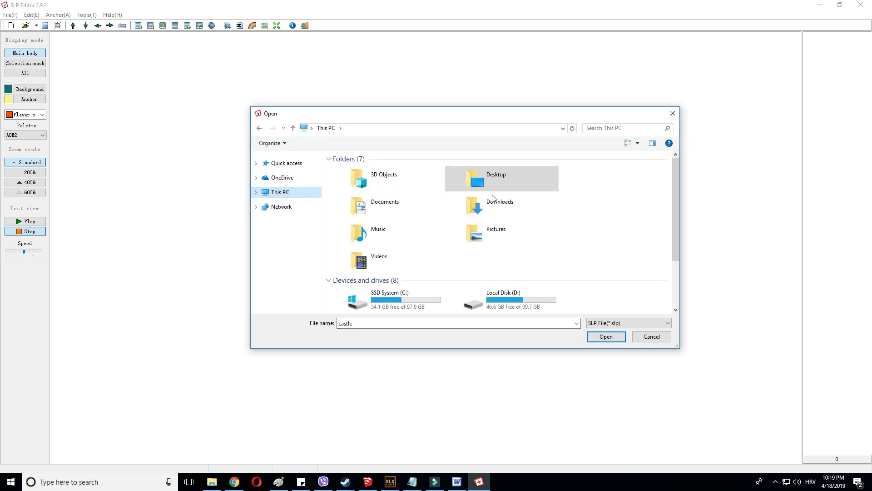
double_click(494, 178)
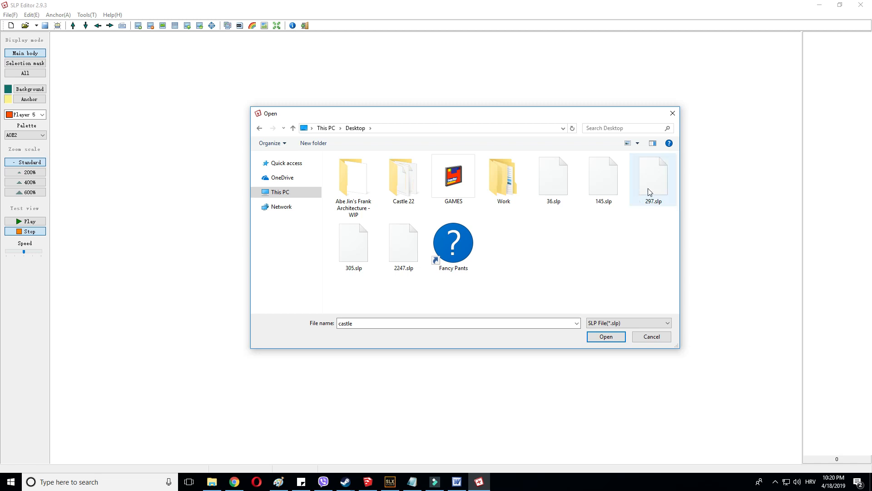
click(605, 337)
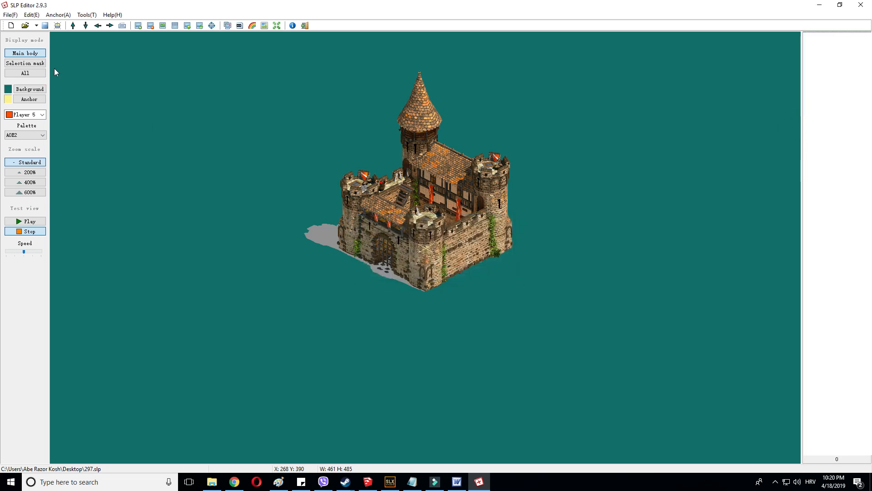
mouse_move(233, 271)
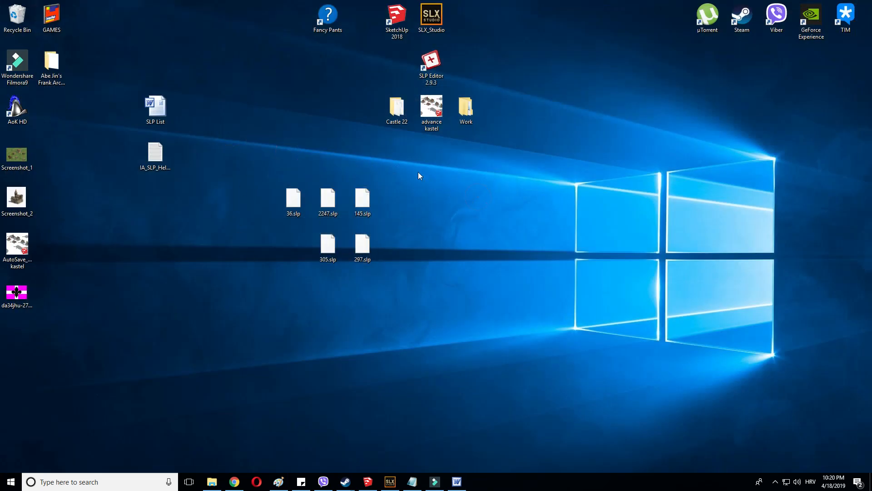
mouse_move(422, 233)
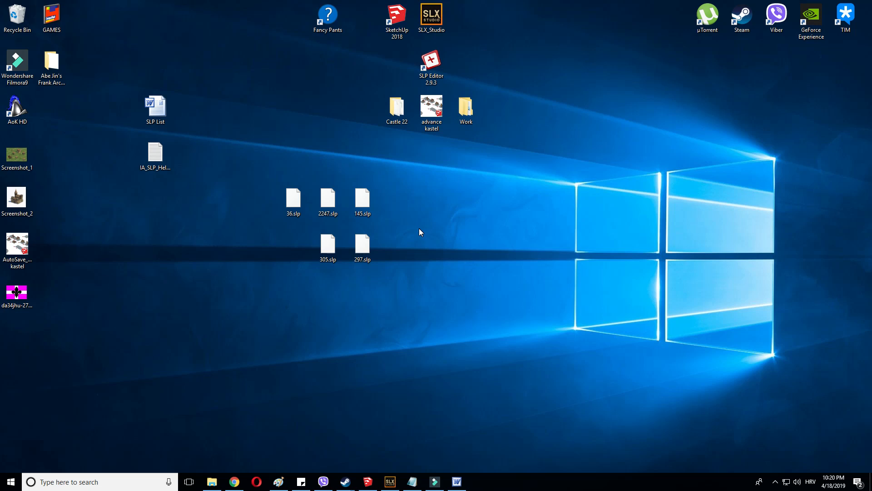
mouse_move(427, 201)
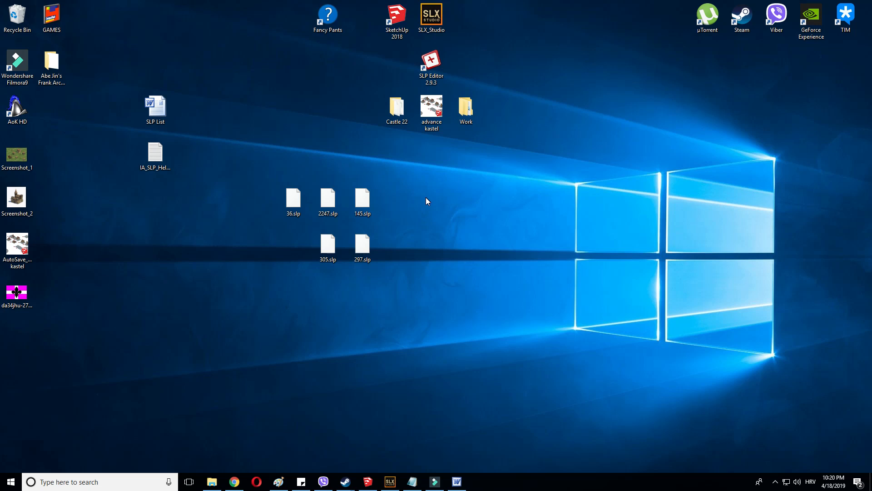
mouse_move(317, 365)
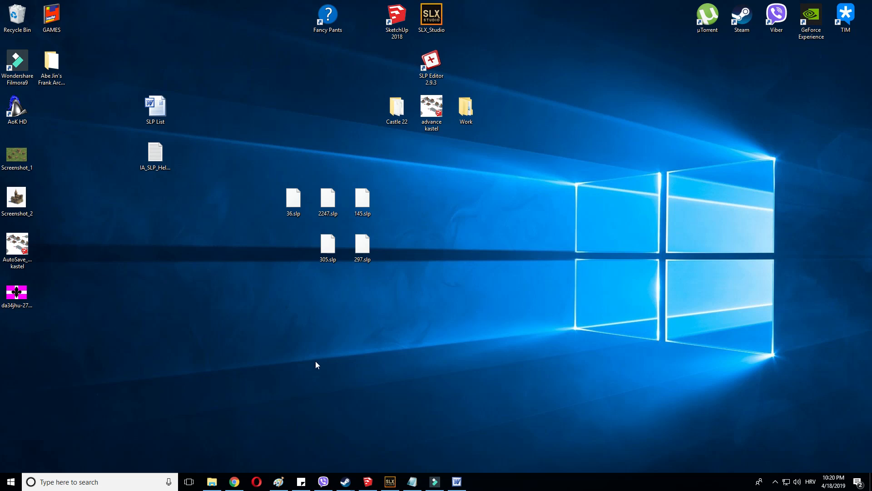
mouse_move(261, 426)
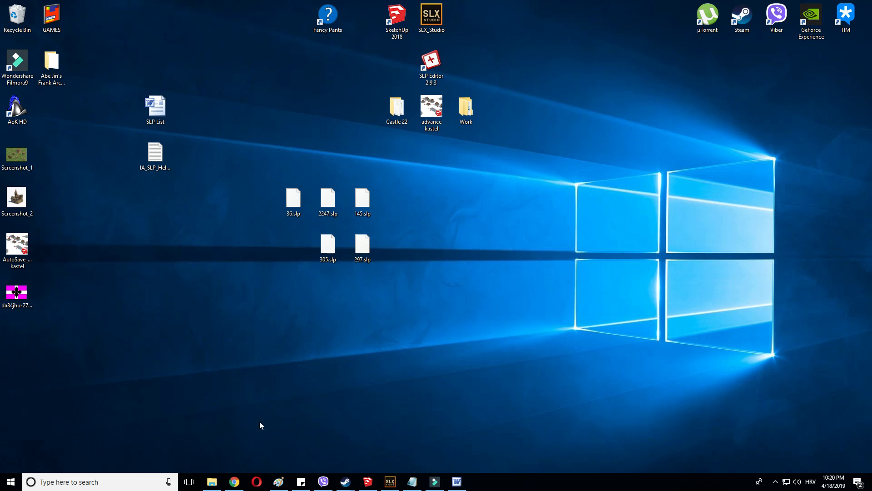
mouse_move(325, 285)
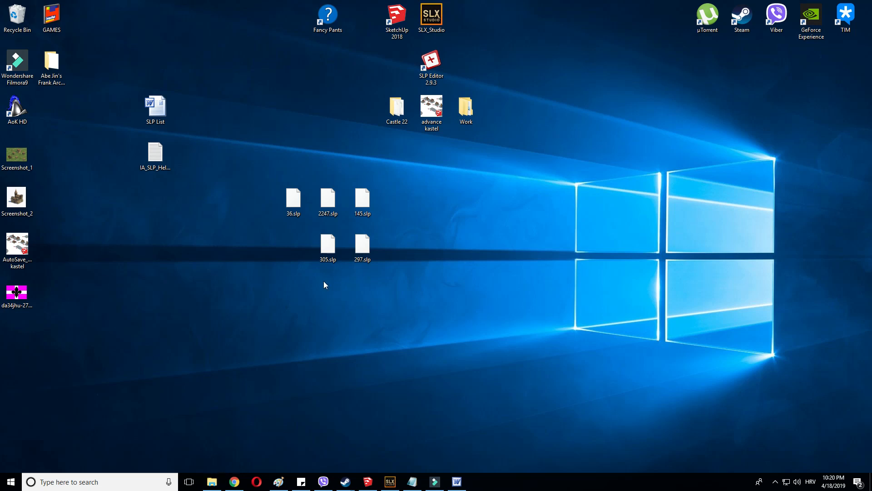
- Go to the AoK HD install folder and search it for 305
double_click(52, 63)
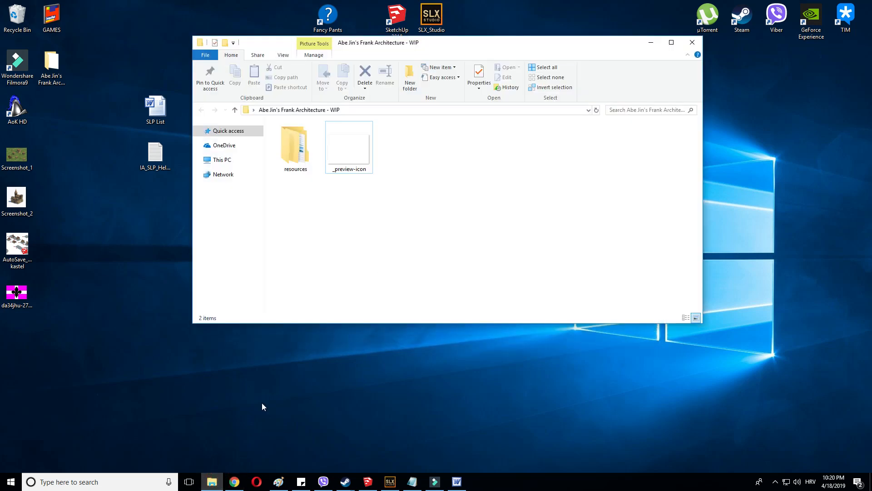
right_click(17, 106)
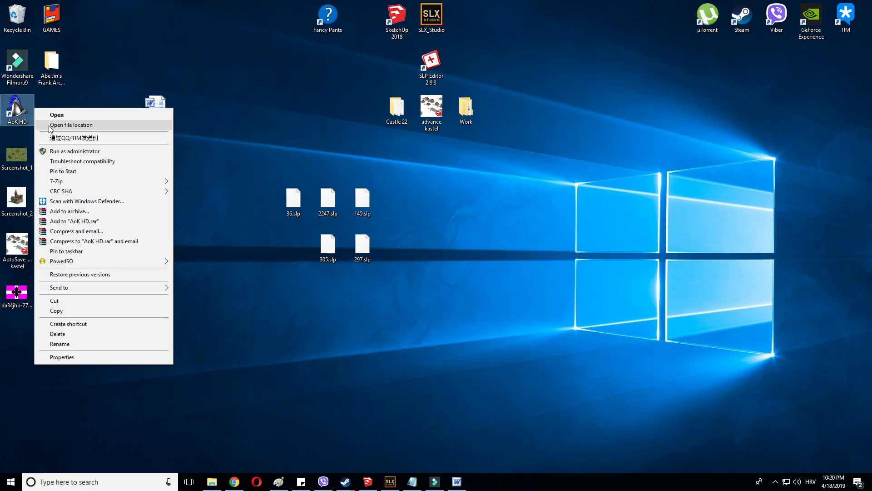
click(71, 124)
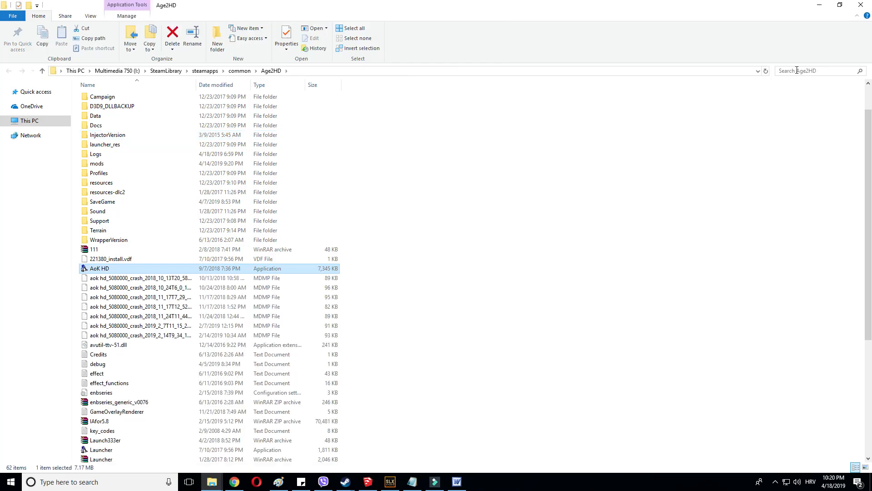
text(305)
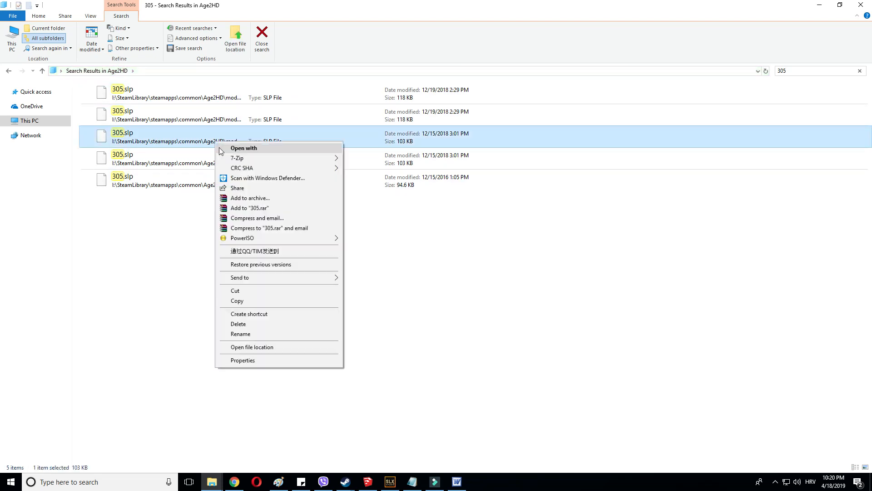
- Check the 305.slp results' properties, locating the original under resources\_common\drs\graphics
click(243, 360)
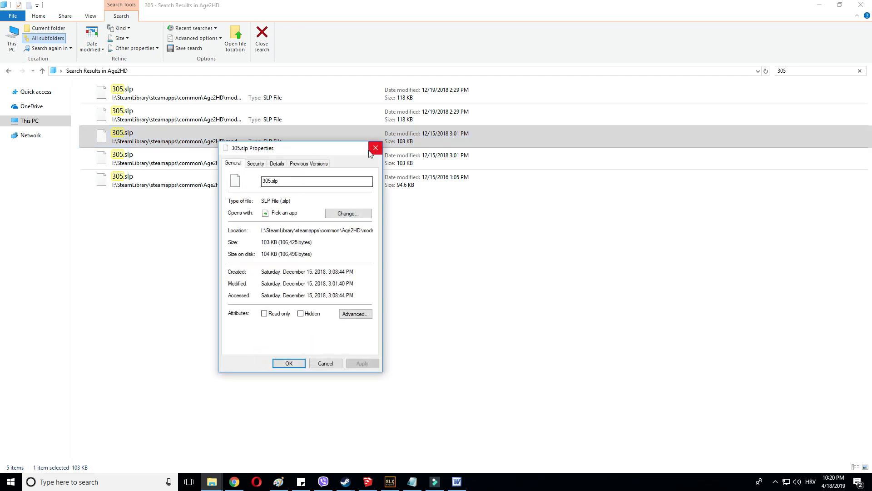
click(375, 148)
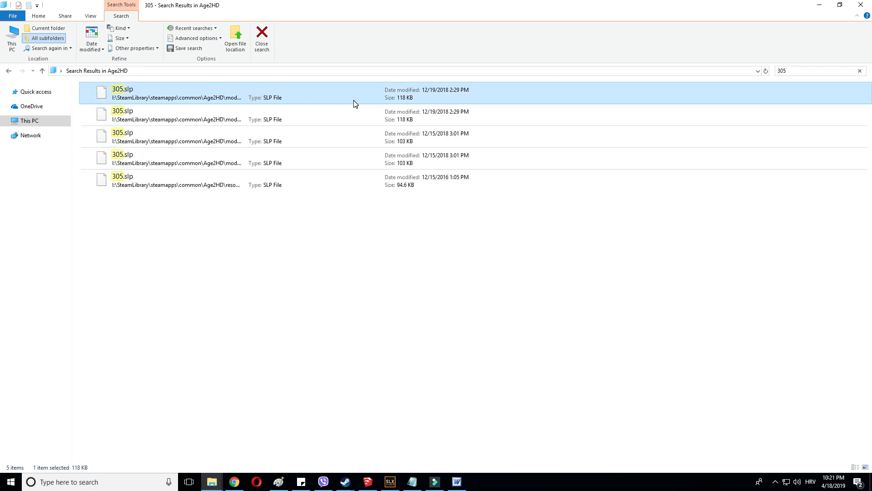
click(195, 181)
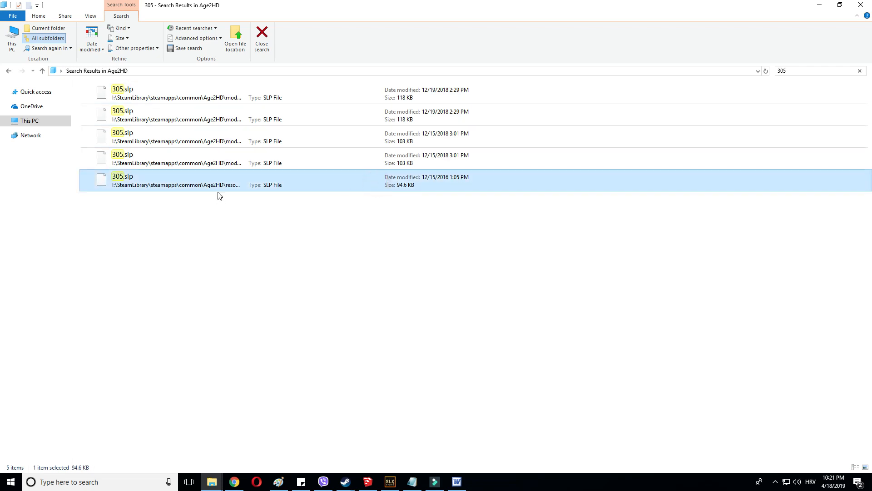
right_click(218, 195)
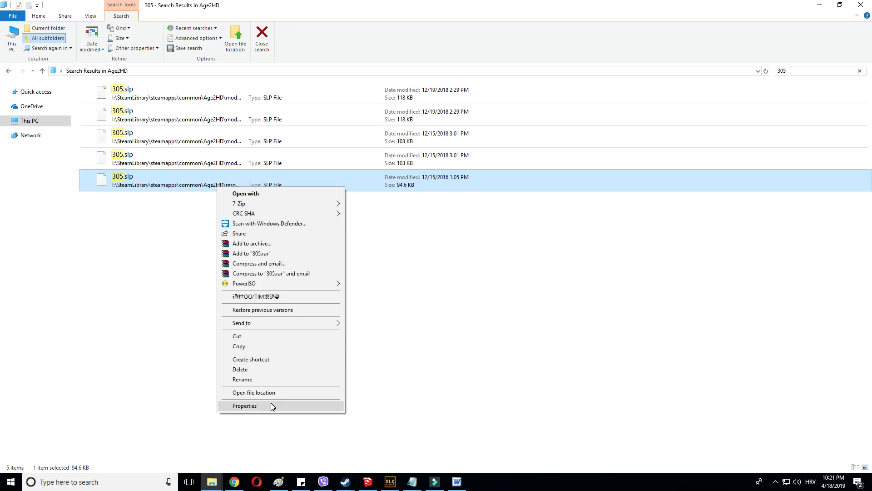
click(245, 406)
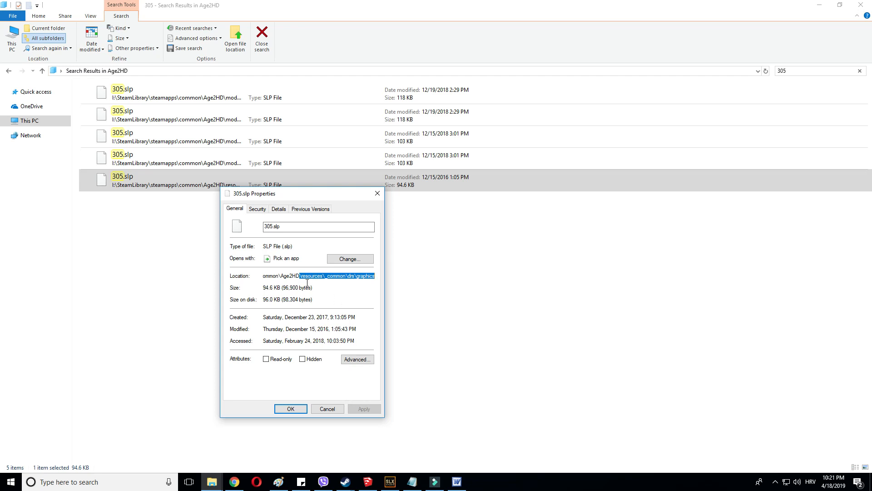
mouse_move(327, 408)
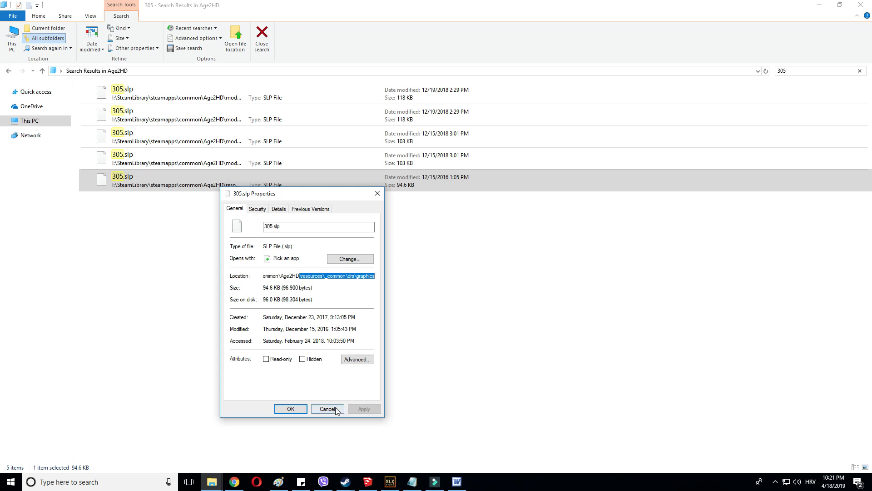
click(327, 409)
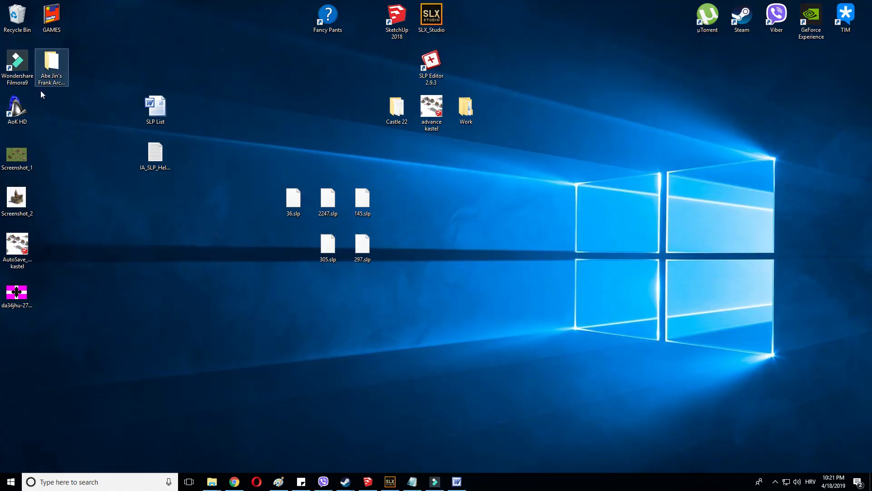
- Put the five SLP files into the mod's resources\_common\drs graphics folder, then open gamedata_x2
double_click(51, 64)
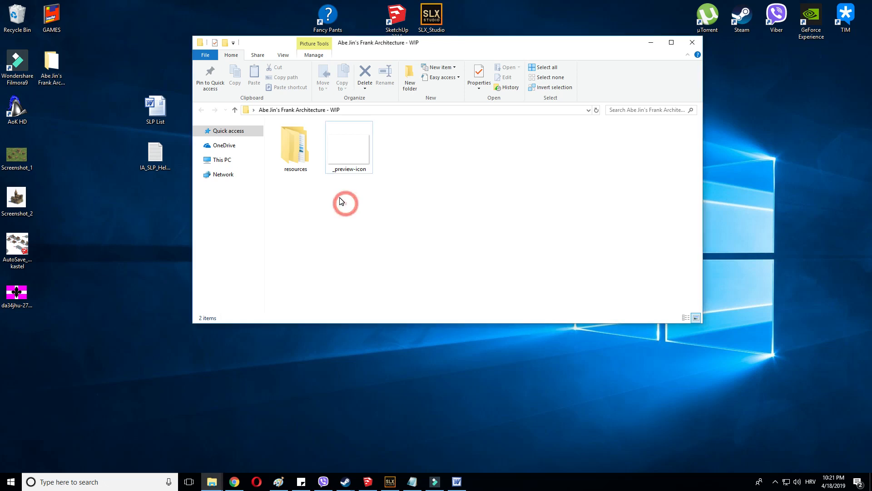
double_click(295, 143)
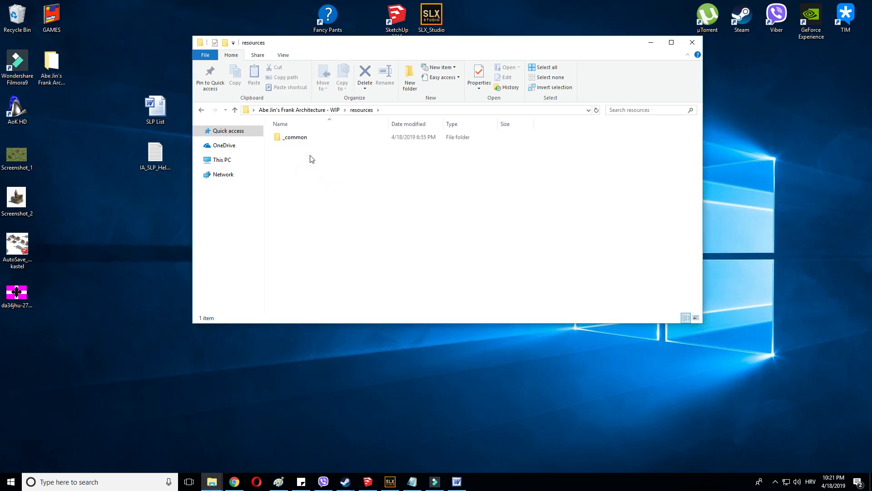
double_click(295, 137)
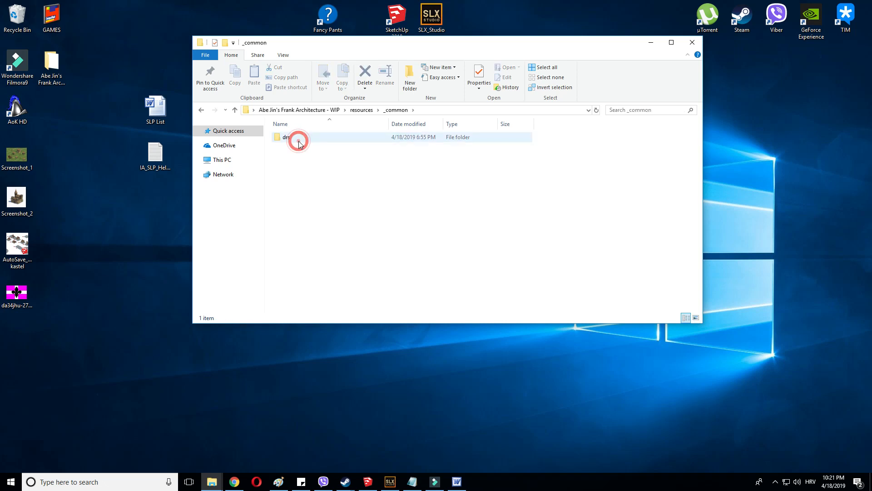
double_click(298, 137)
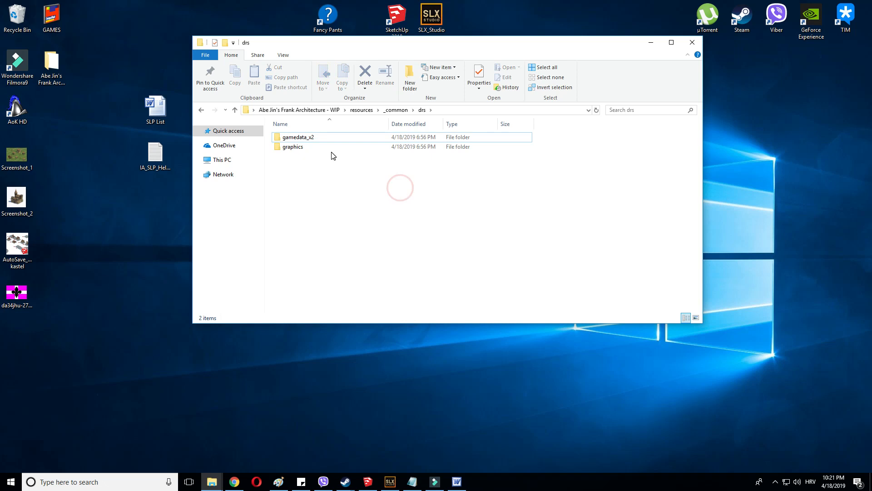
mouse_move(500, 59)
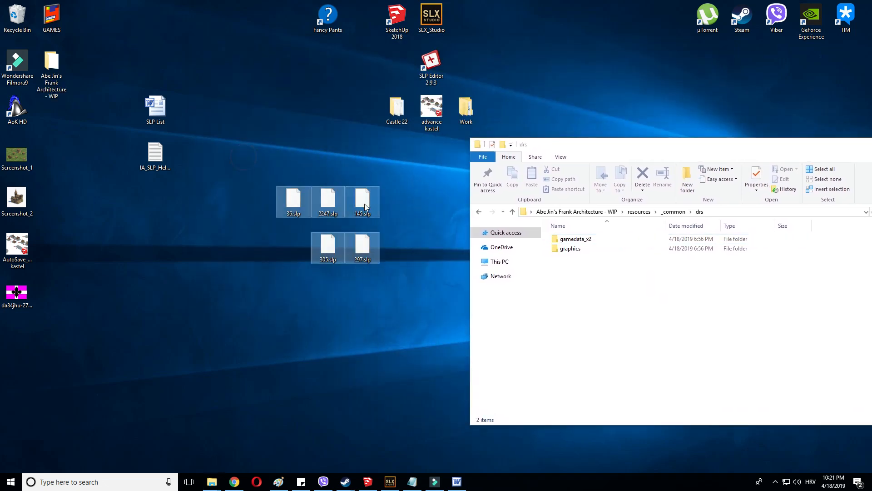
double_click(571, 248)
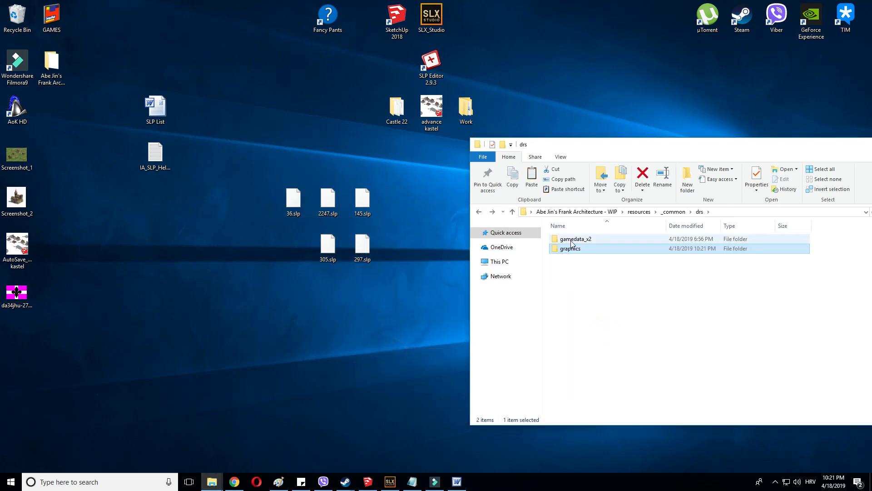
double_click(576, 238)
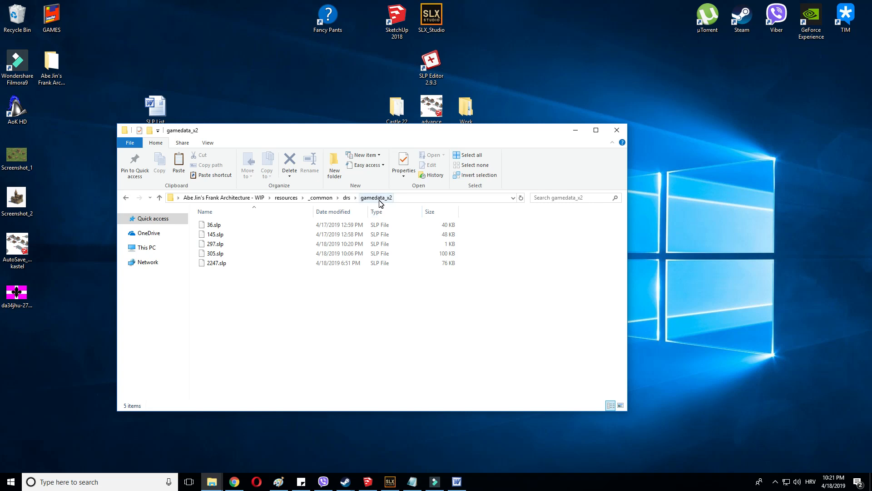
mouse_move(616, 129)
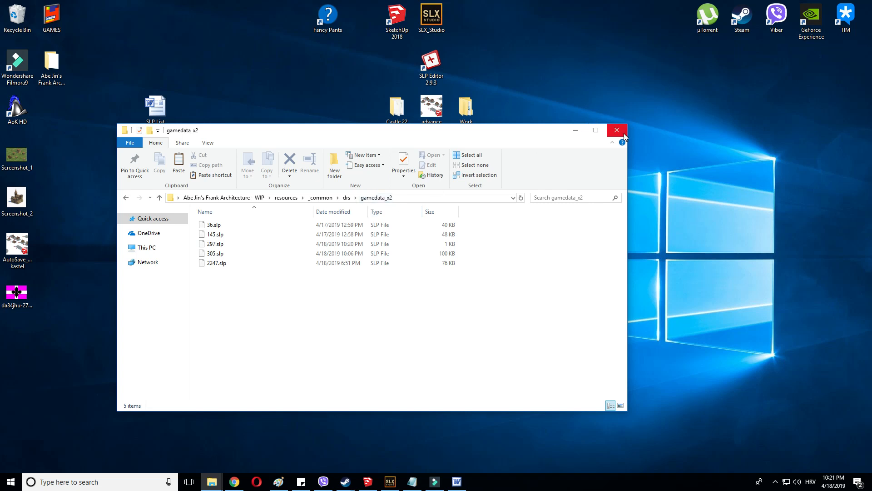
- Reopen the Frank Architecture mod folder and open its _preview-icon image
click(616, 129)
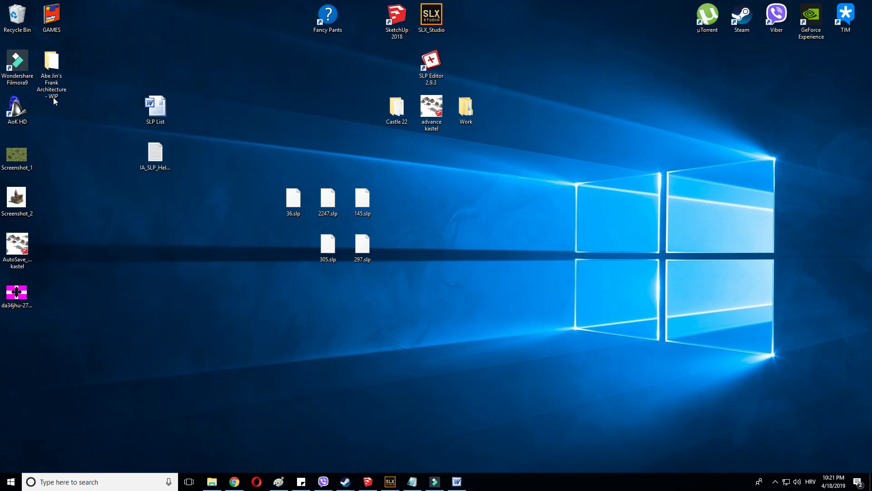
double_click(51, 61)
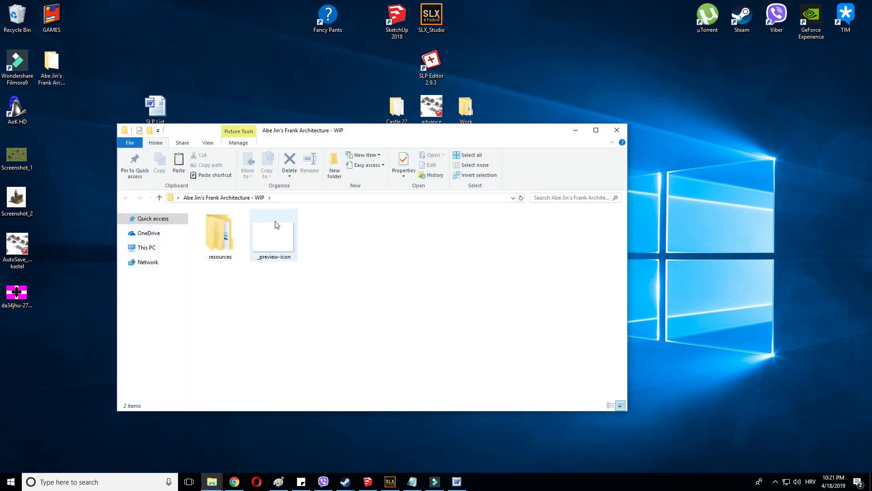
double_click(272, 234)
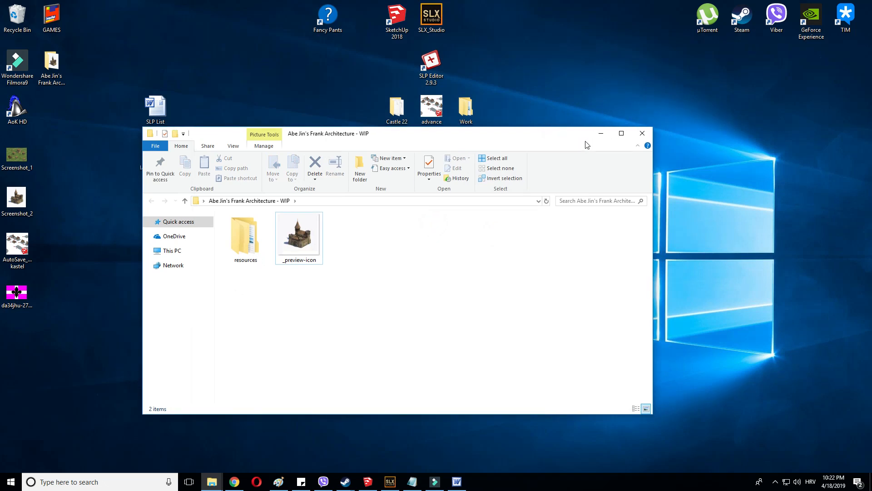
mouse_move(590, 178)
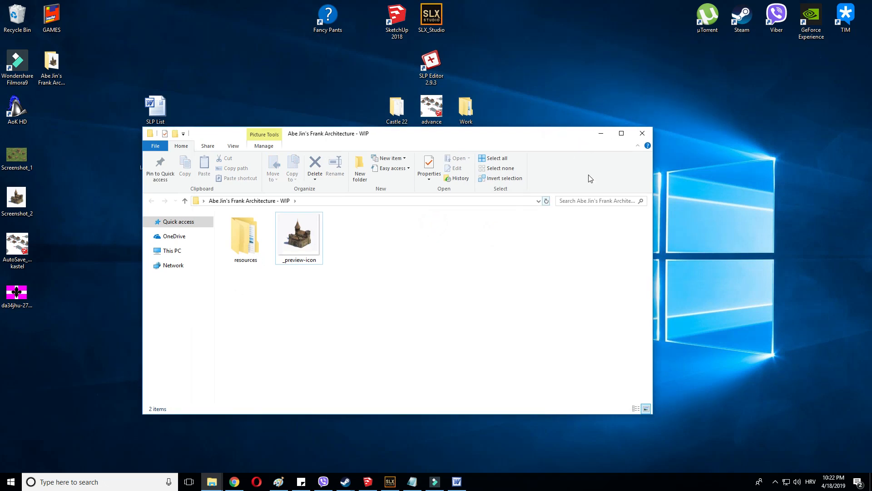
- Close the mod window and copy the Frank Architecture - WIP folder
click(641, 134)
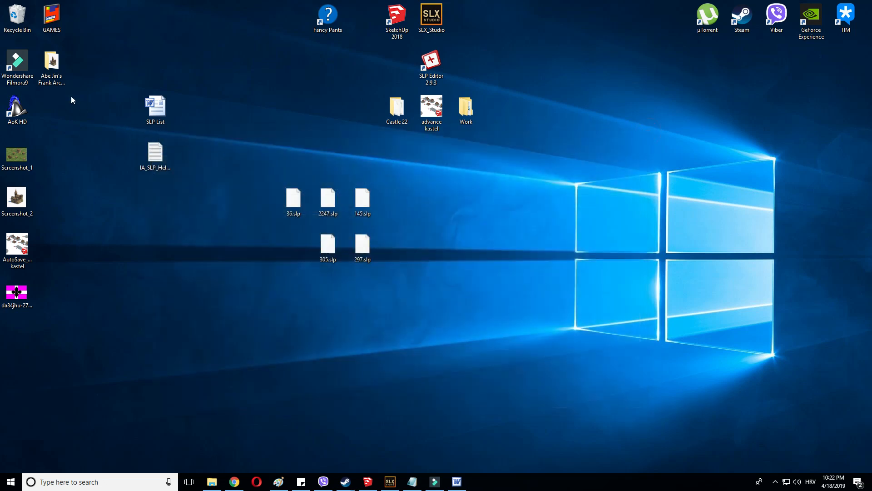
right_click(50, 63)
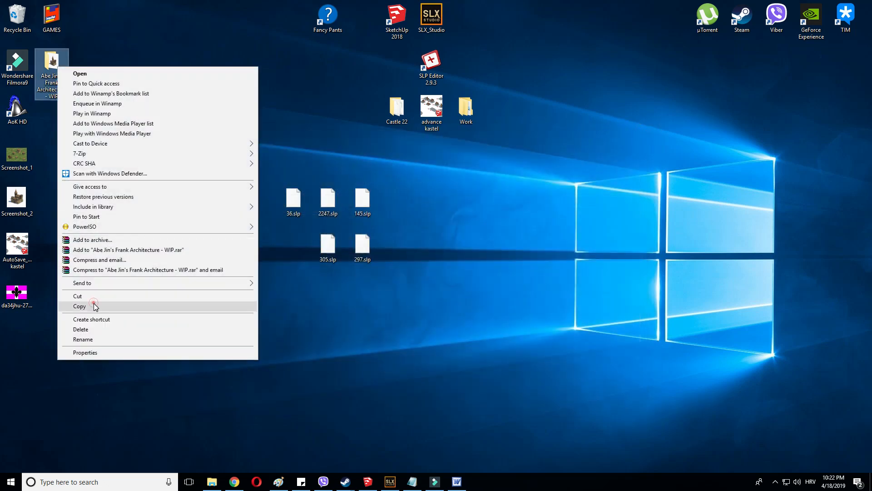
click(80, 306)
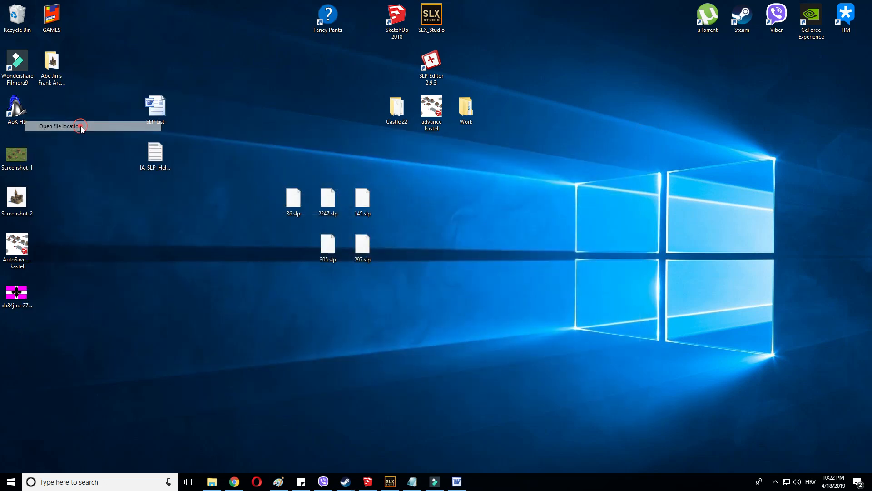
- Paste the mod folder into the game's mods folder and start AoE2 HD
click(55, 127)
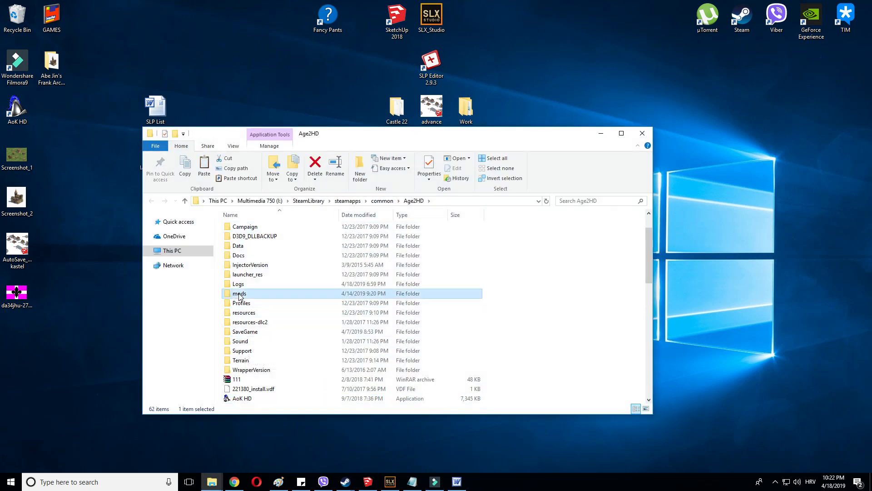
double_click(239, 293)
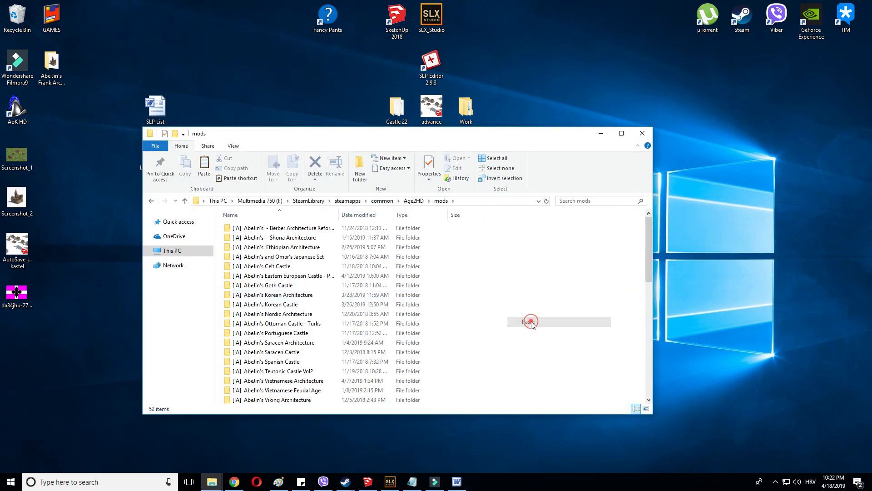
click(529, 322)
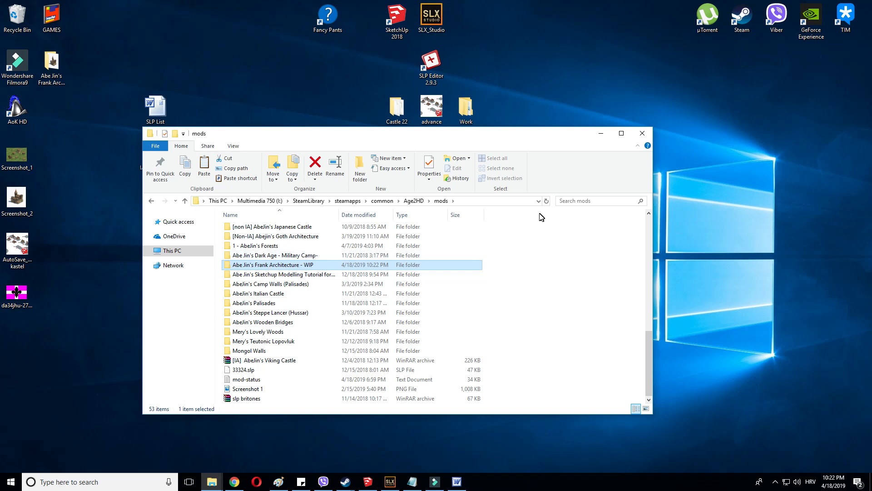
scroll(down, 3)
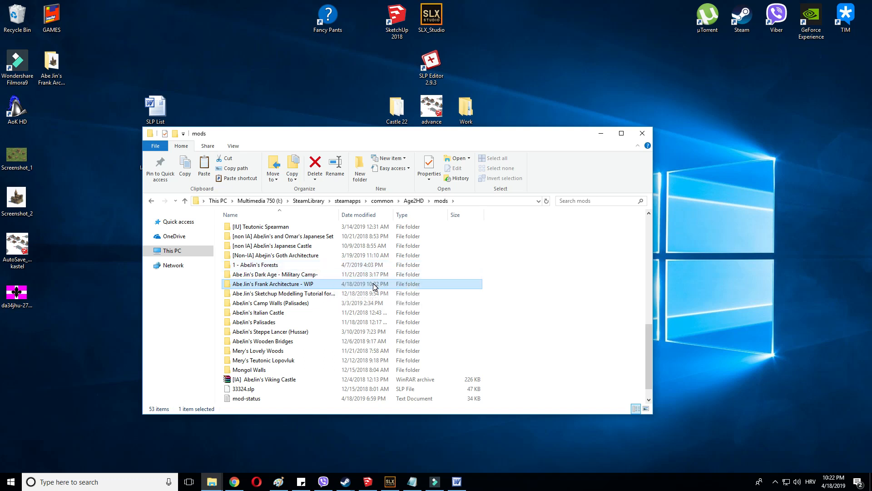
scroll(up, 3)
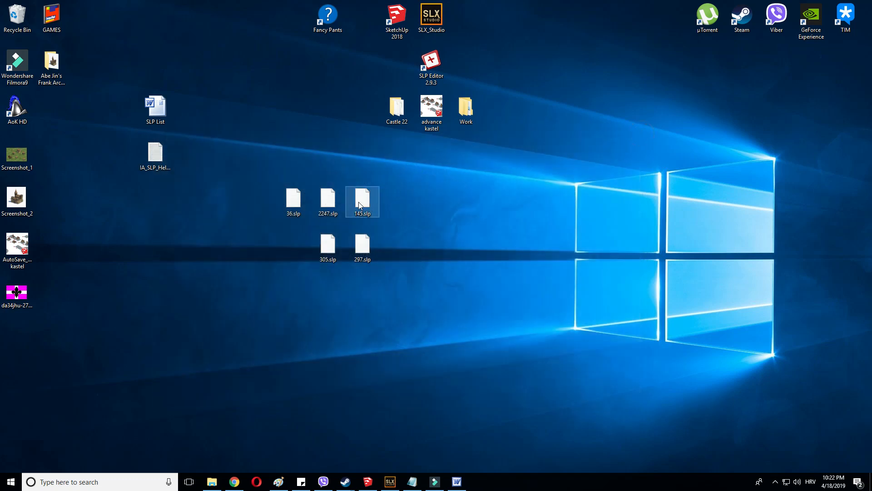
click(52, 125)
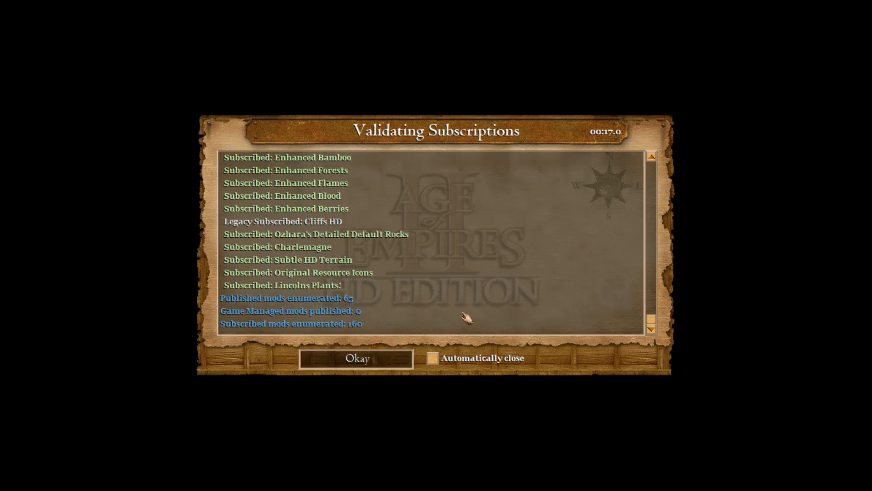
- Dismiss the subscription validation report and open Options from the main menu
click(357, 357)
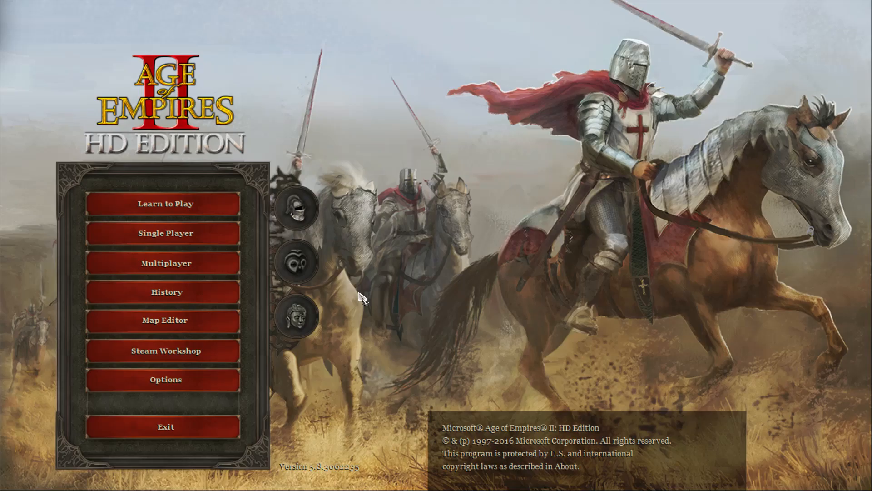
click(165, 379)
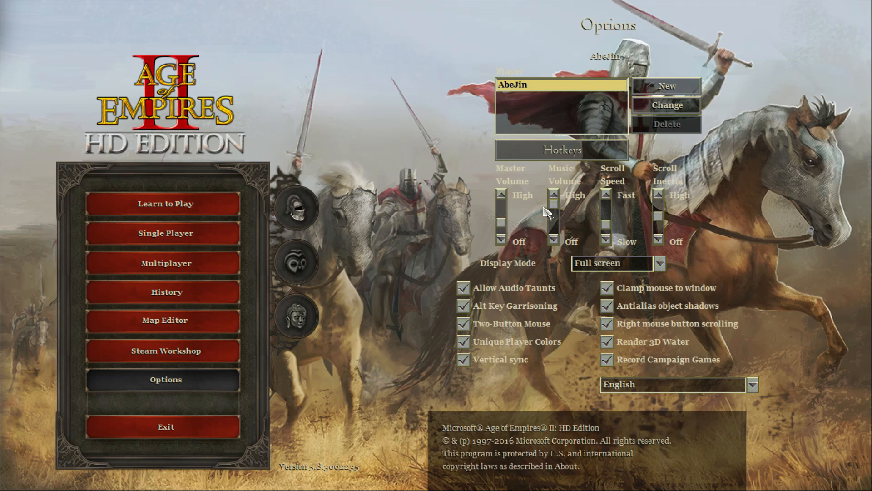
mouse_move(504, 217)
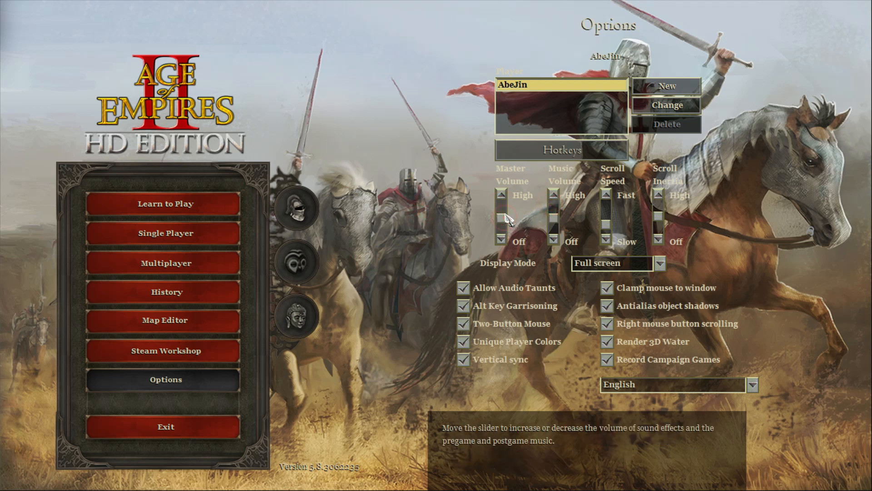
mouse_move(165, 350)
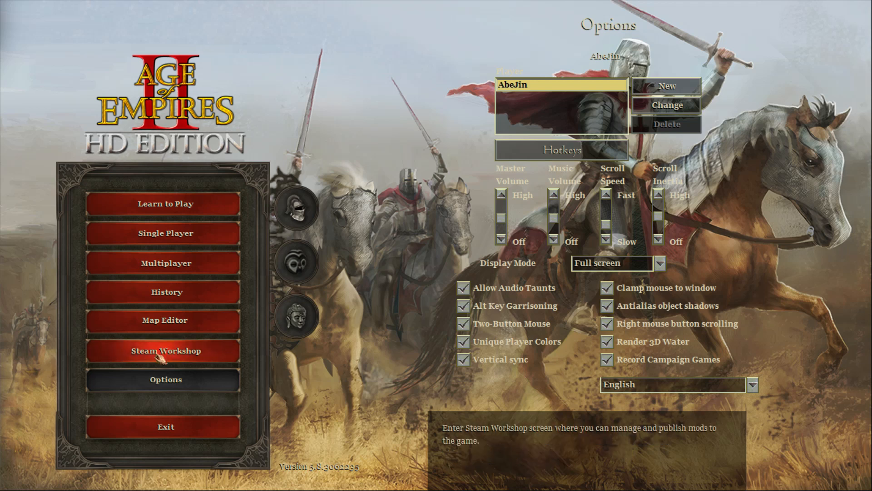
- Upload Frank Architecture WIP to Steam Workshop with description 'Test' and close the progress window
click(166, 350)
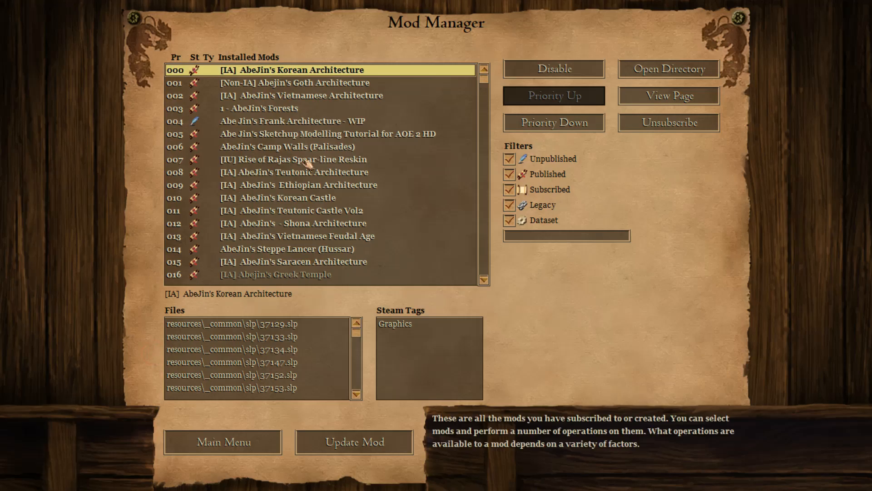
click(284, 121)
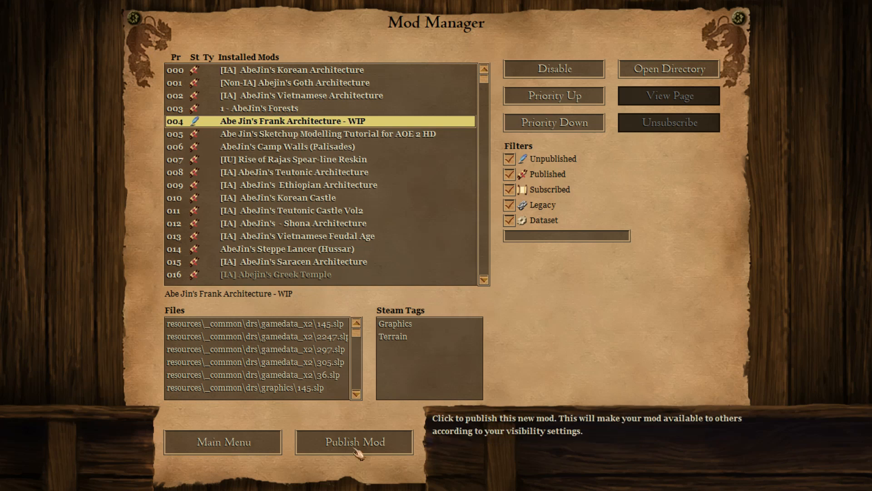
click(354, 442)
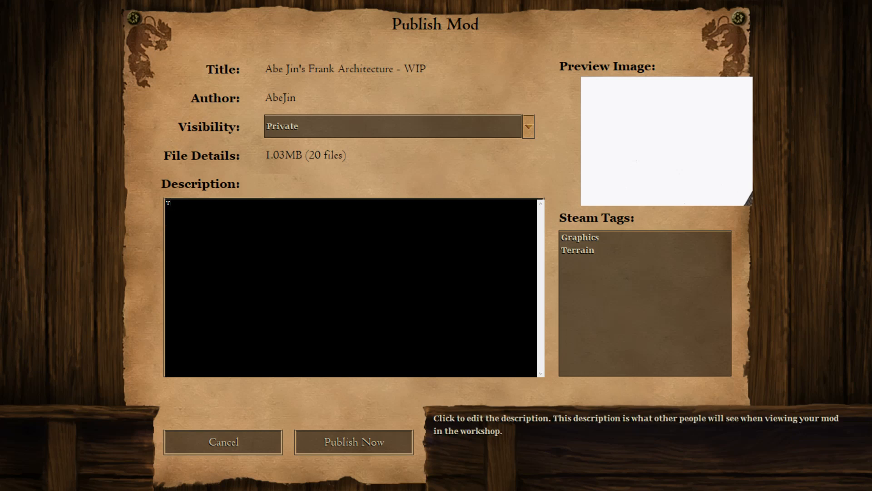
text(Test)
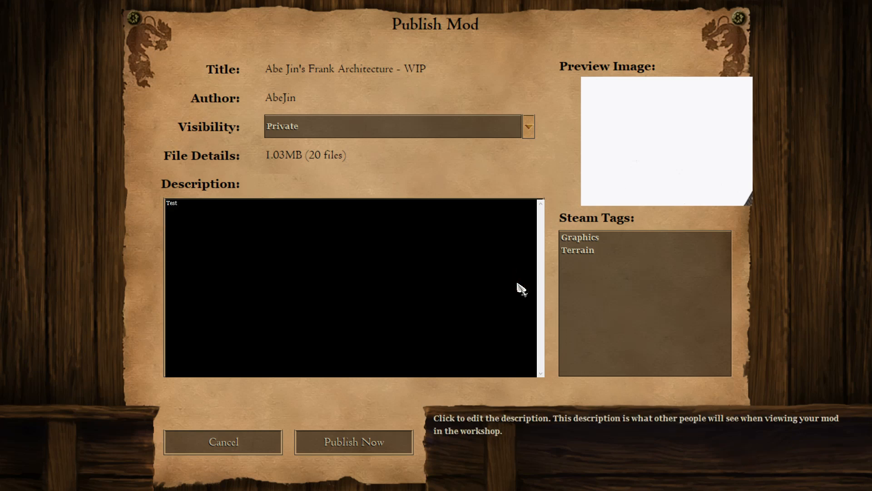
click(354, 441)
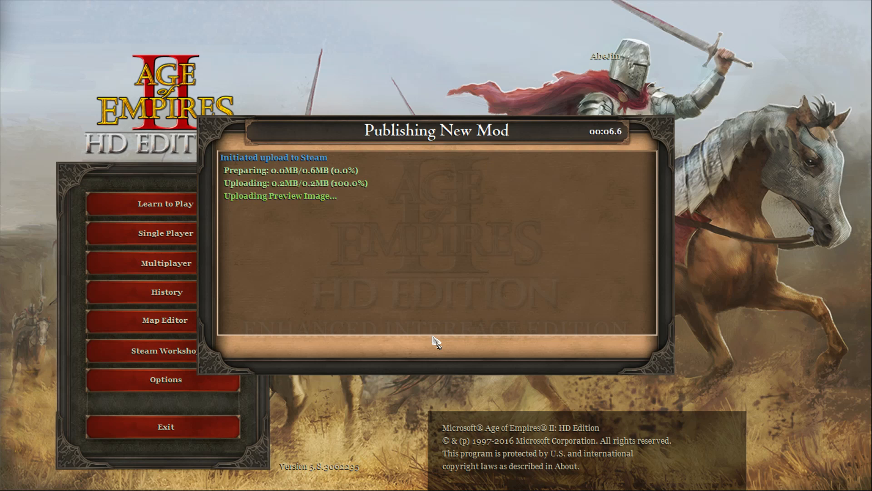
key(shift+tab)
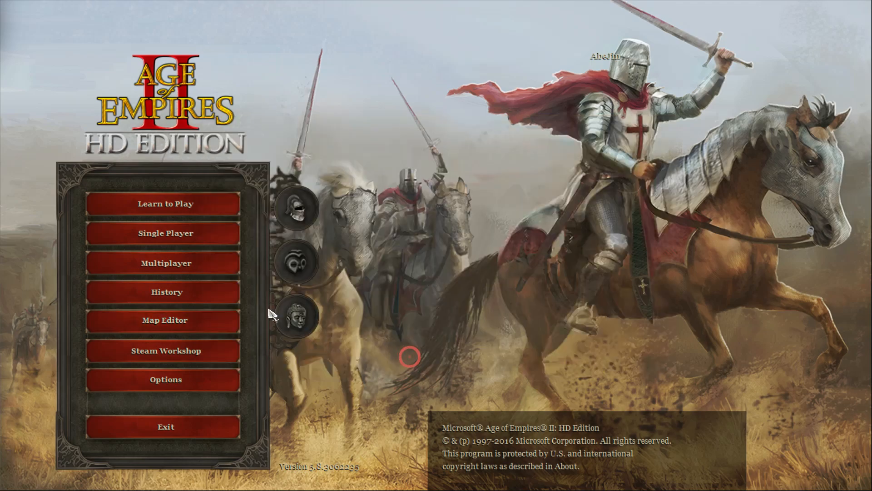
- Raise Frank Architecture WIP to first mod priority and return to the main menu
click(165, 350)
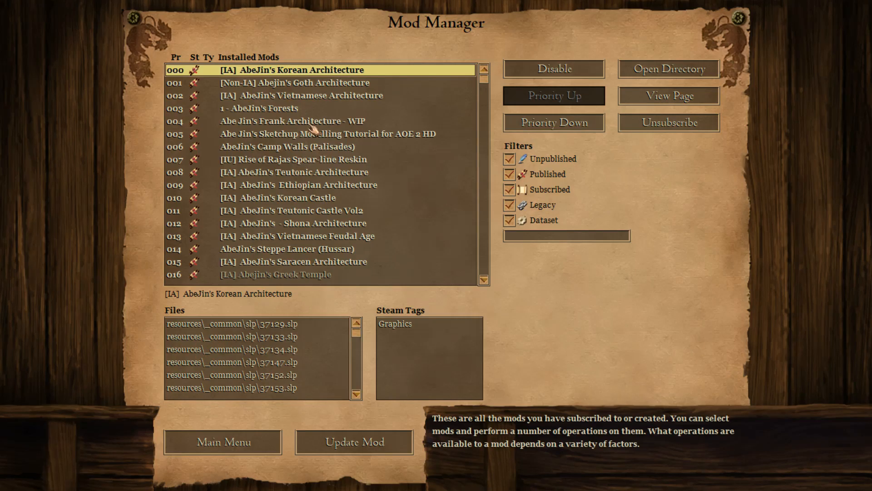
click(285, 121)
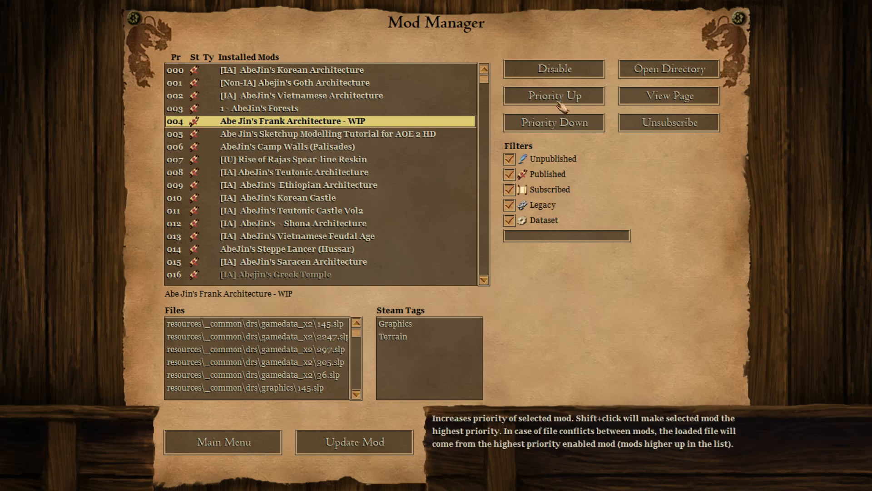
click(553, 96)
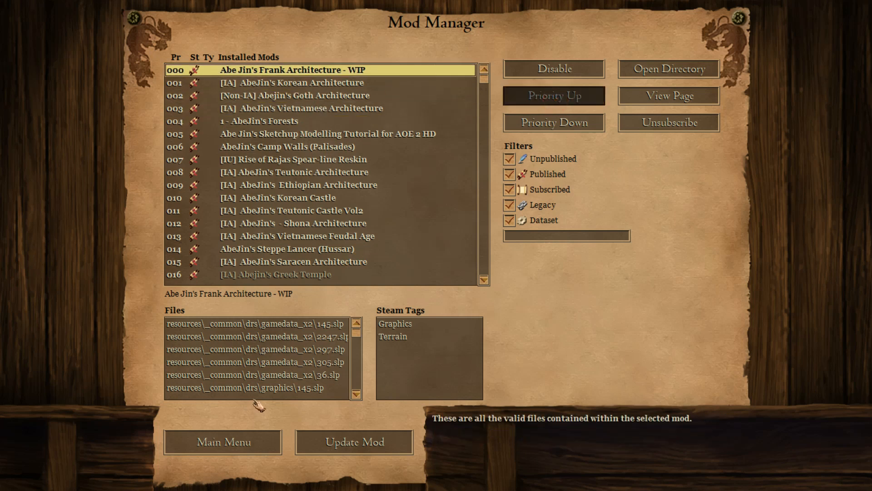
click(222, 441)
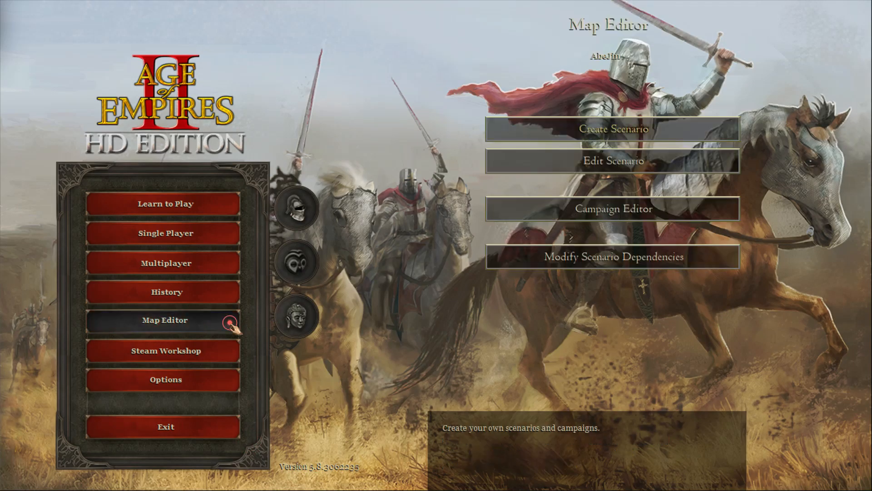
- Create a blank scenario map and place a castle, barracks, houses and a market
click(612, 129)
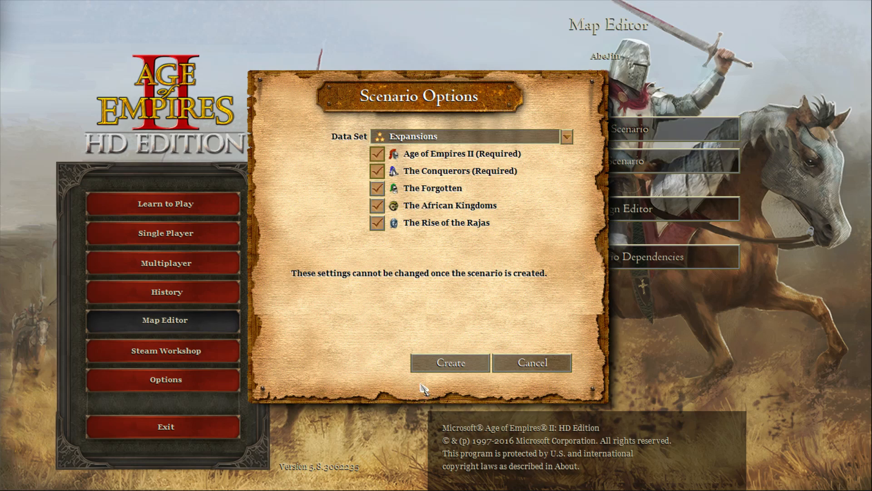
click(450, 362)
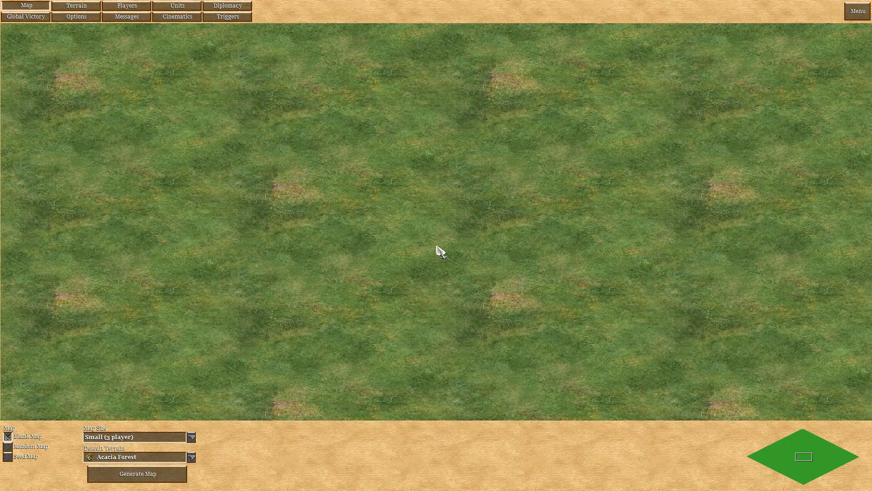
click(177, 5)
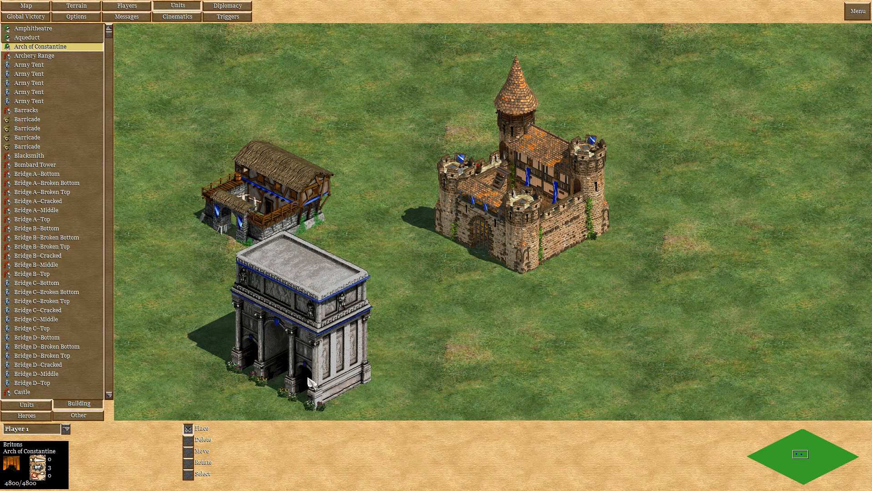
click(34, 55)
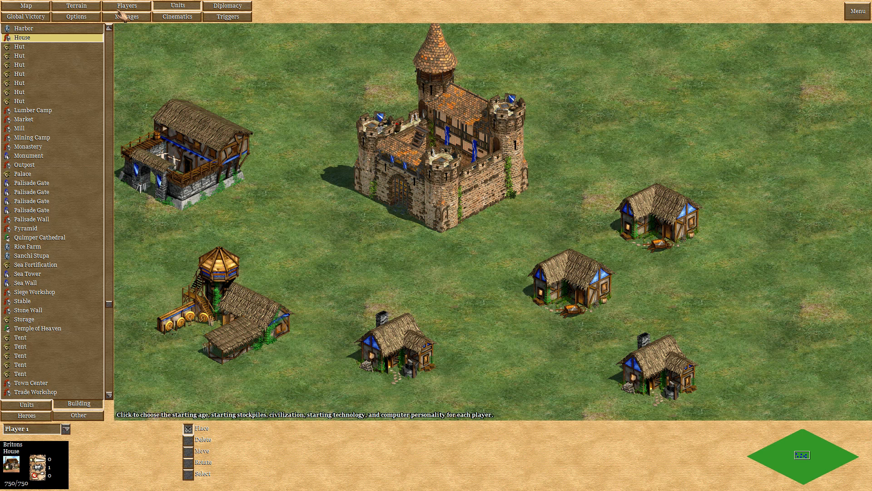
- Set player 1's civilization to Franks and starting age to Imperial Age
click(351, 457)
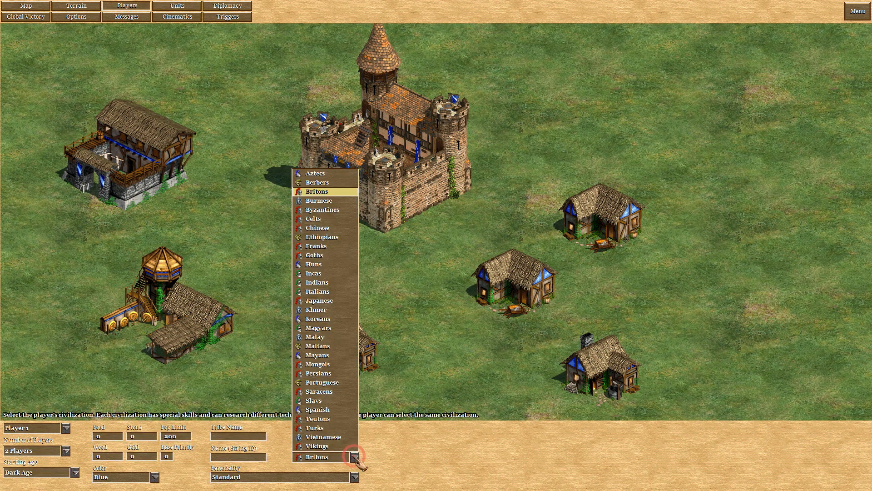
click(354, 456)
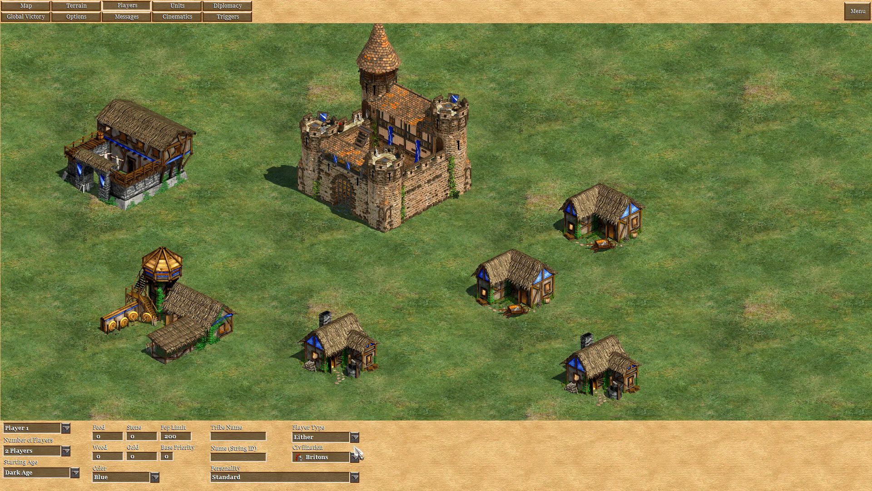
click(351, 456)
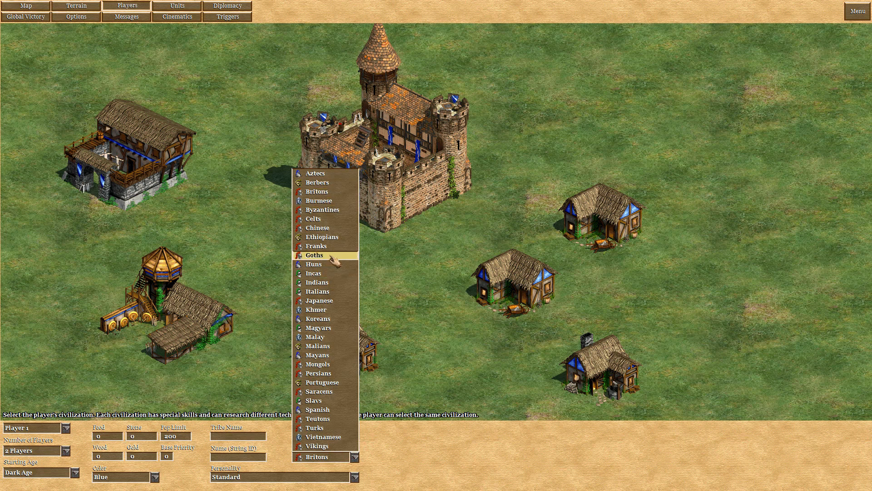
click(315, 245)
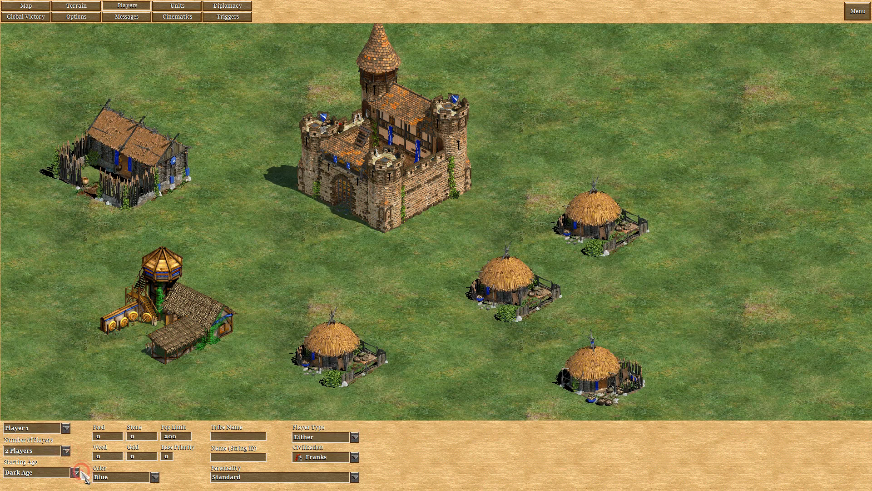
click(76, 472)
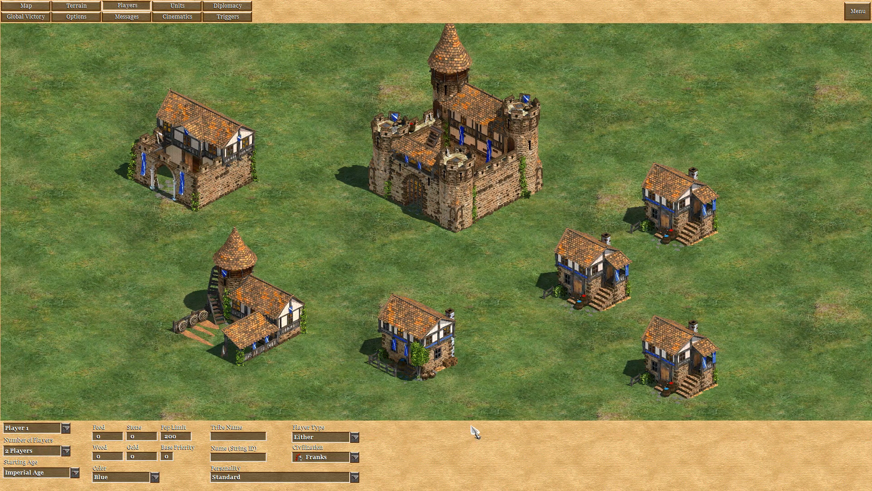
mouse_move(172, 62)
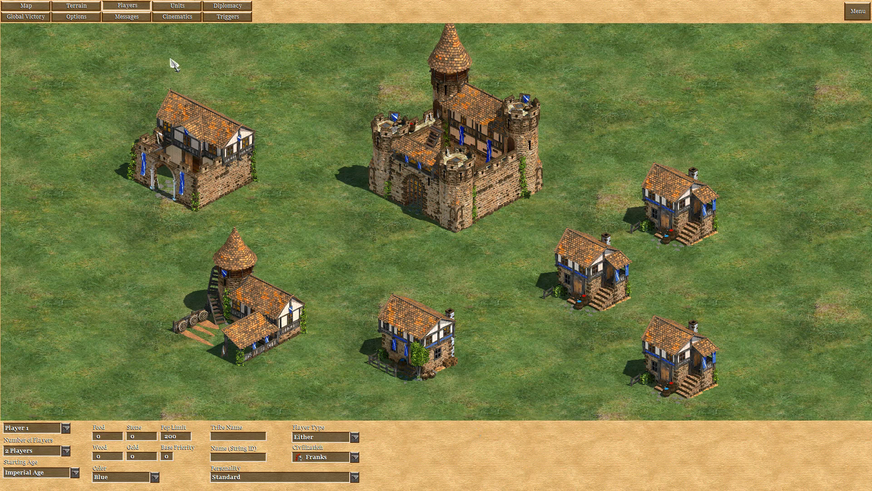
click(177, 5)
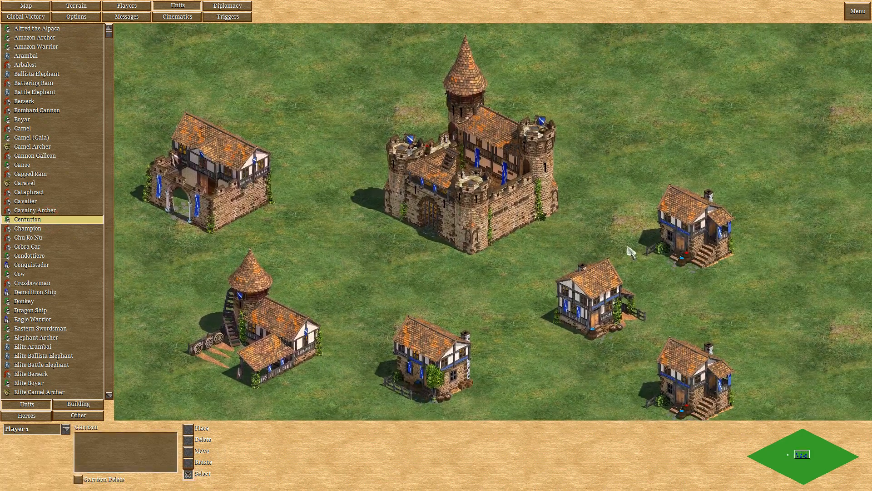
mouse_move(476, 448)
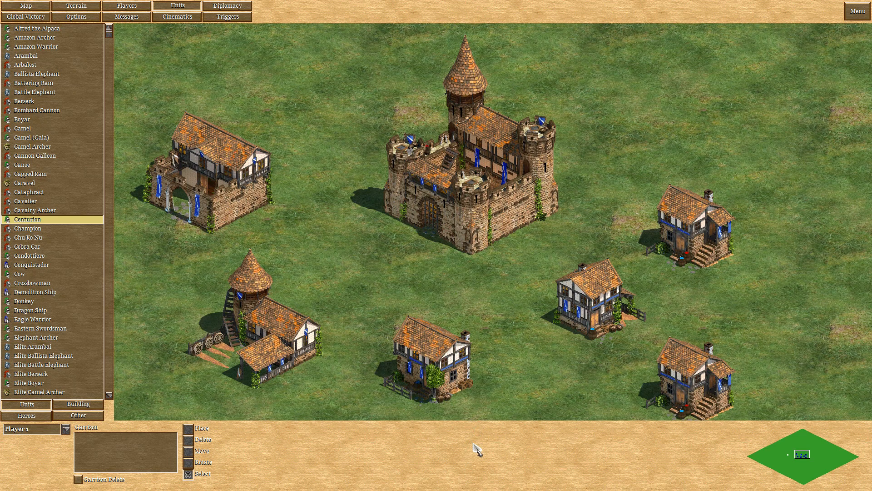
mouse_move(476, 459)
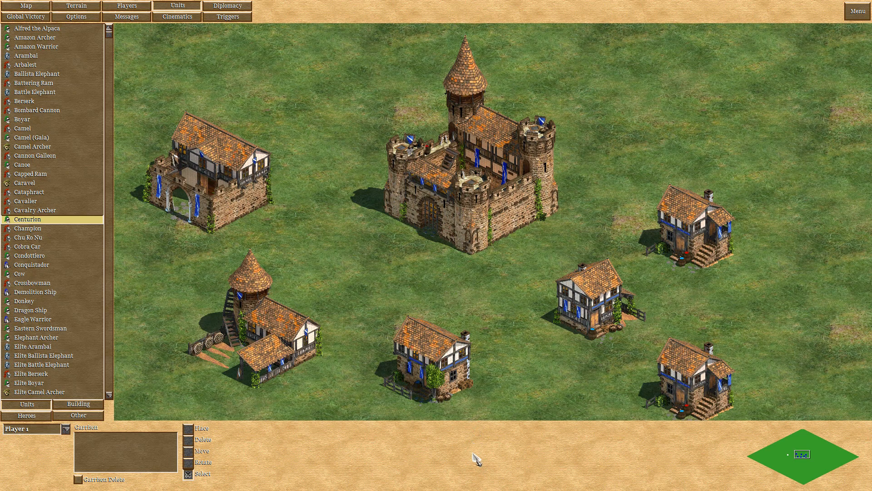